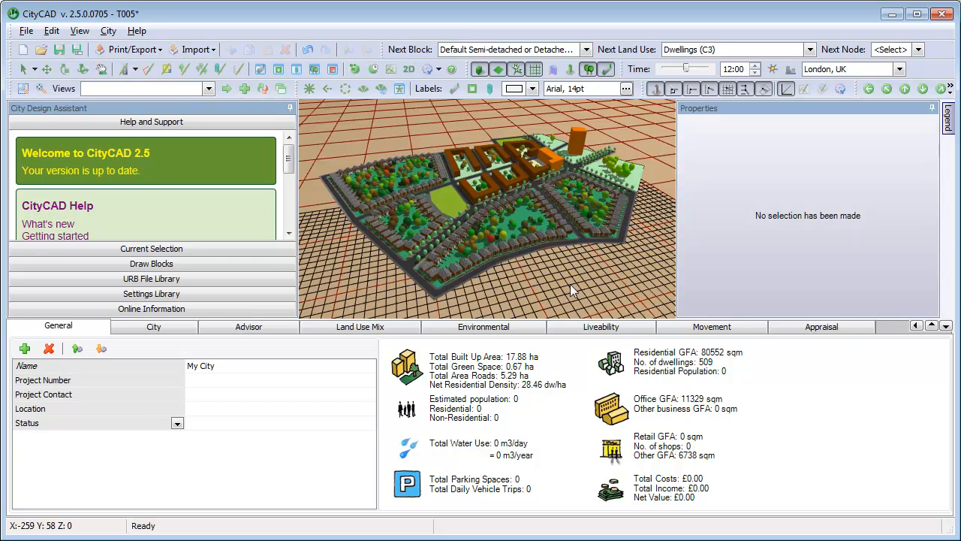
mouse_move(523, 240)
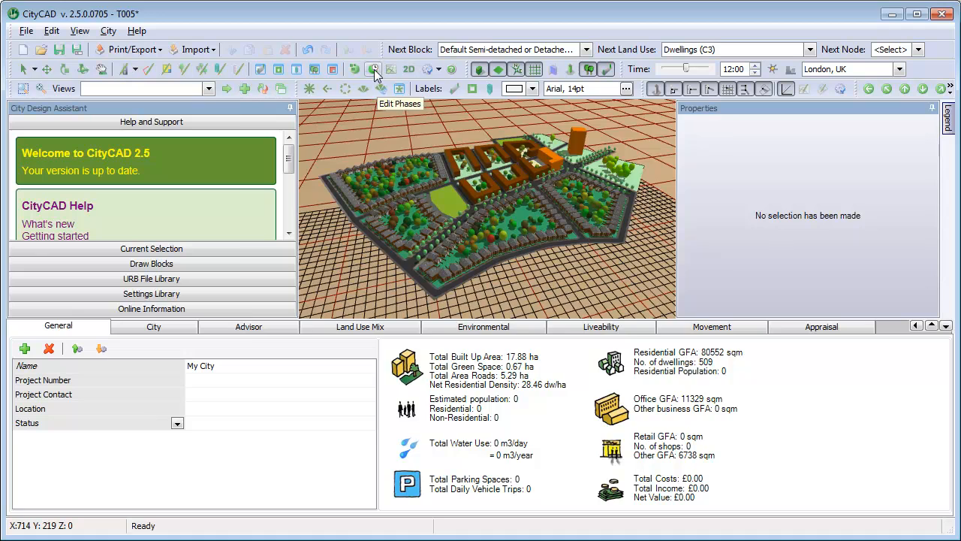
Show the Groups and Phases list with Phase 1 and Phase 2 and their dates.
click(374, 69)
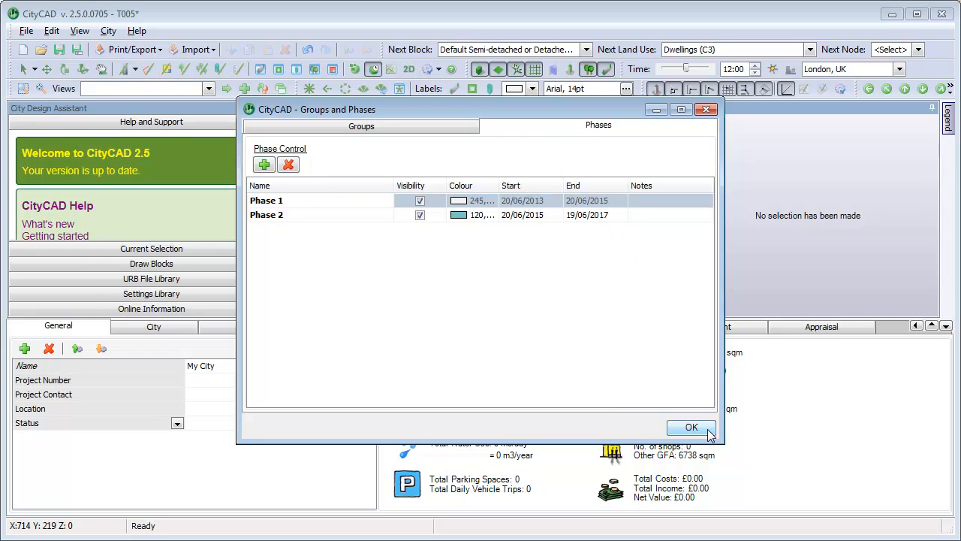
Leave the phases list and show the Appraisal costs/values table with Existing Group's blocks listed.
click(691, 427)
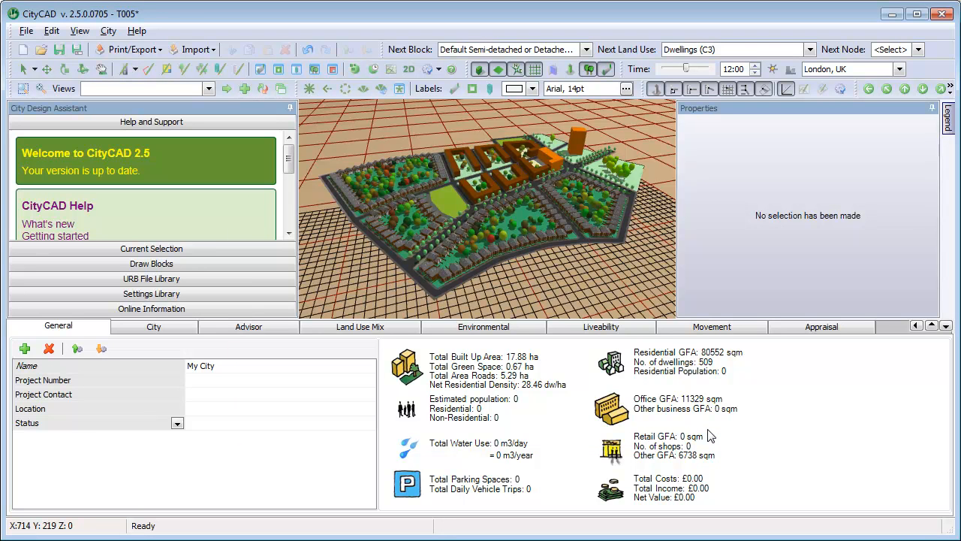
mouse_move(823, 350)
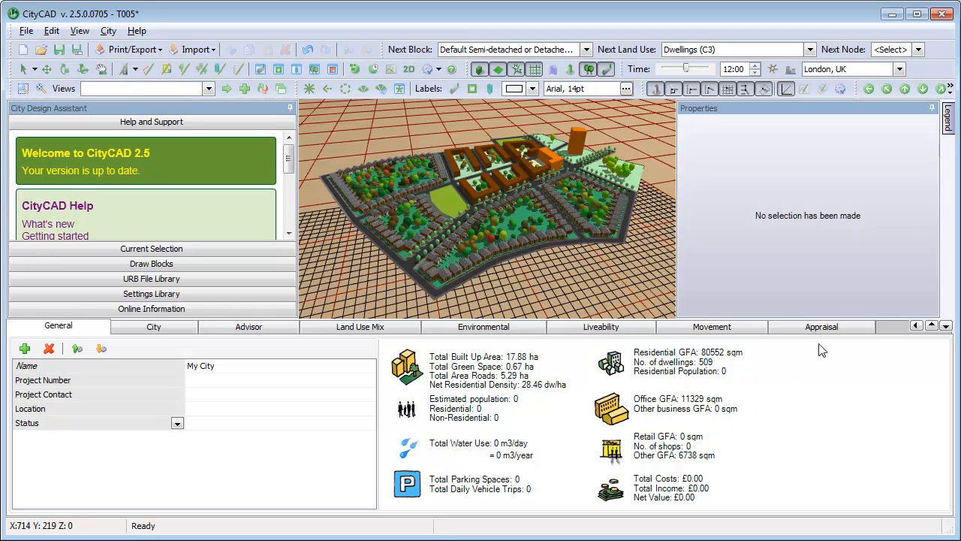
click(822, 326)
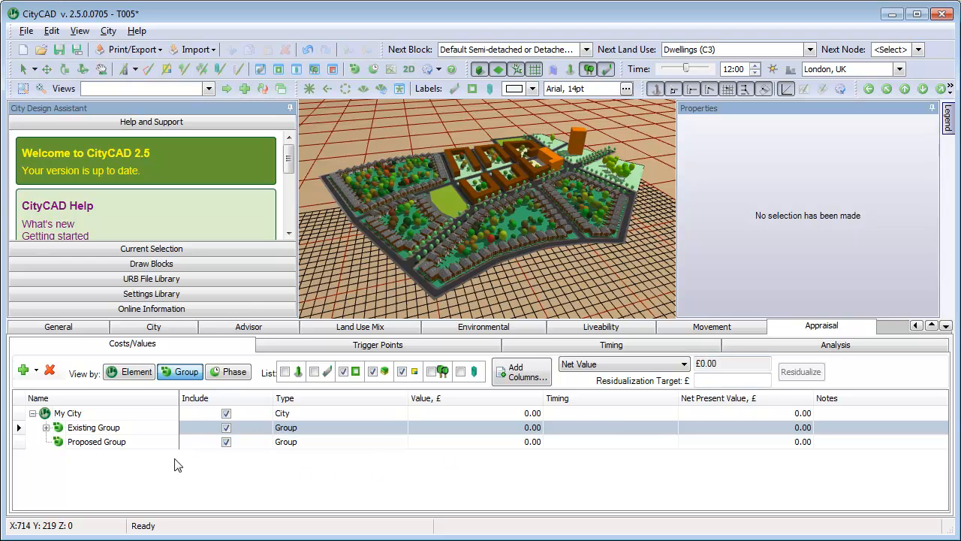
click(45, 427)
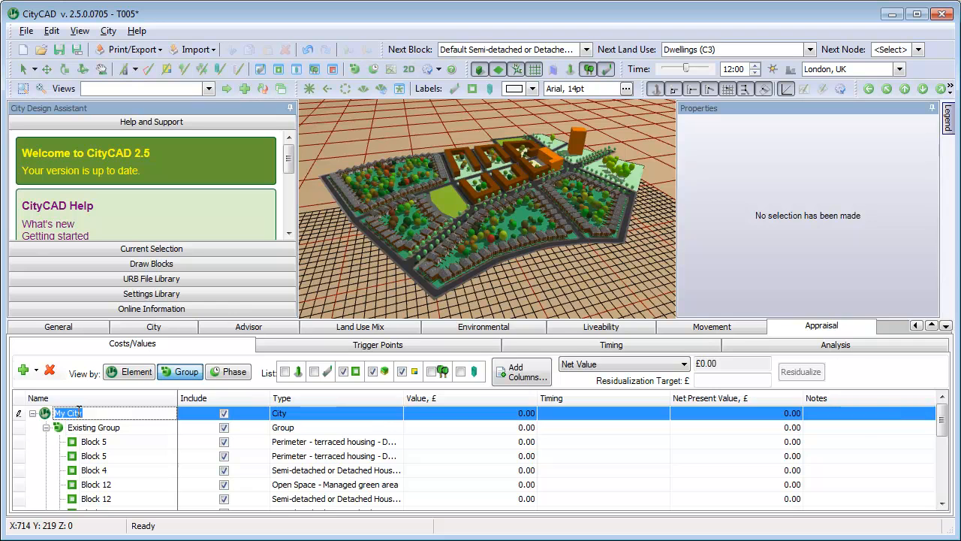
Add a city construction cost item fixed at £15,000,000, giving a −£15,000,000 net value.
click(36, 369)
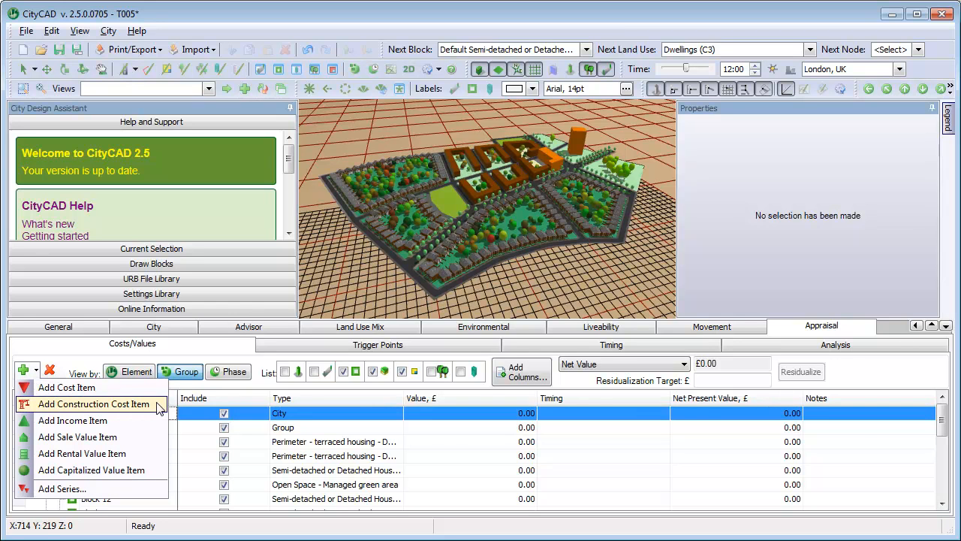
click(93, 403)
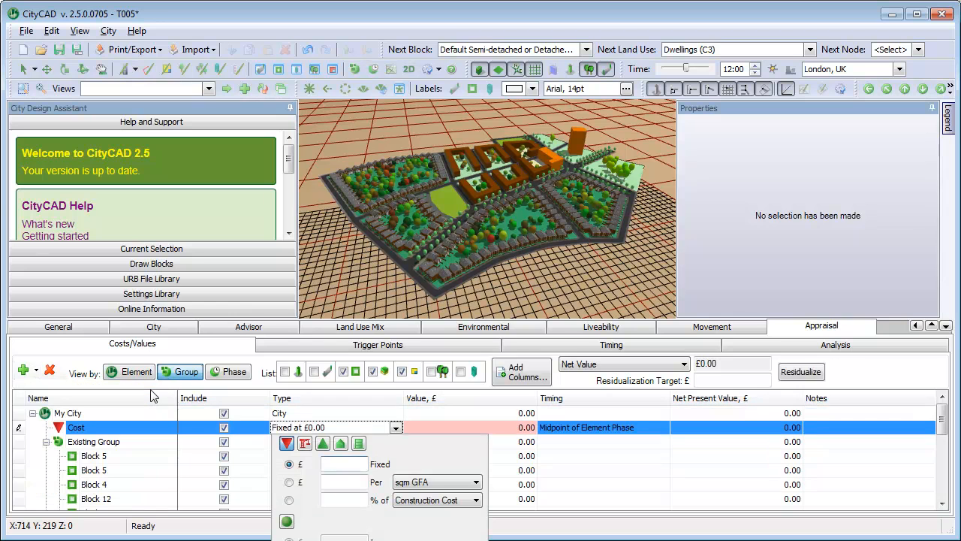
text(1500)
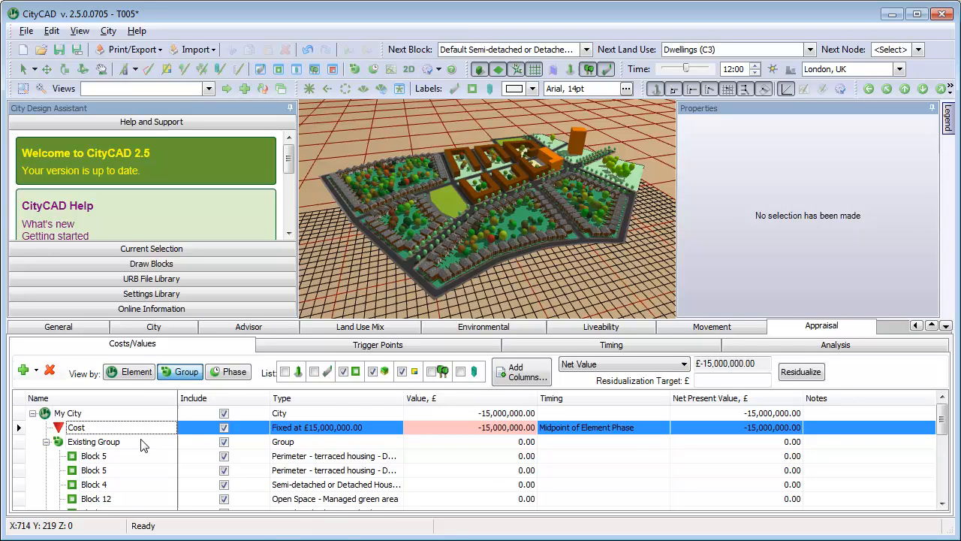
click(93, 442)
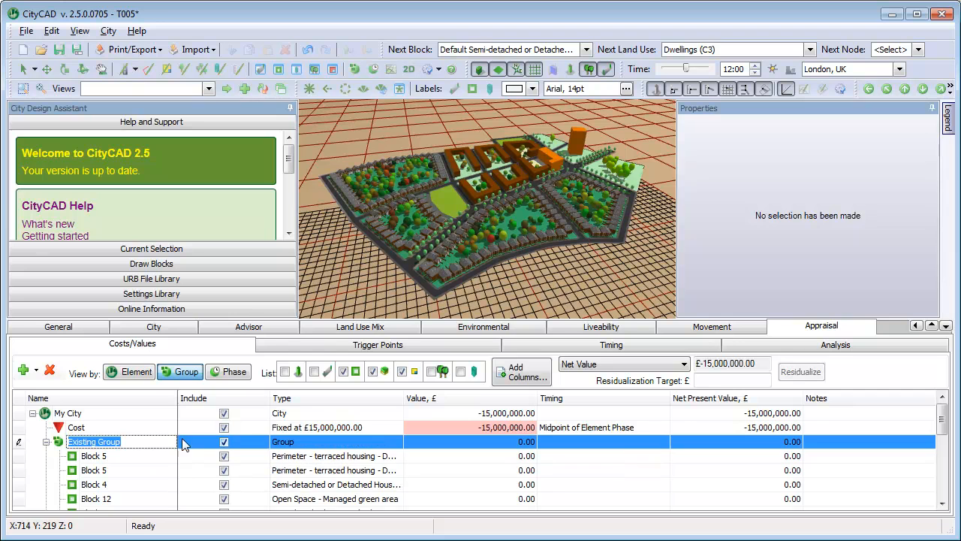
mouse_move(442, 84)
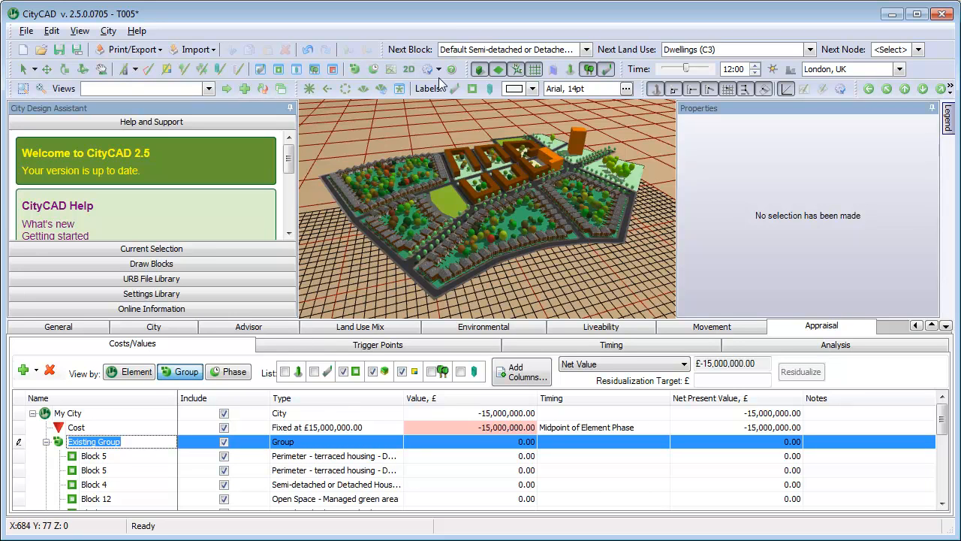
Show the Appraisal preferences with start date, interest rate and default cost items.
click(439, 70)
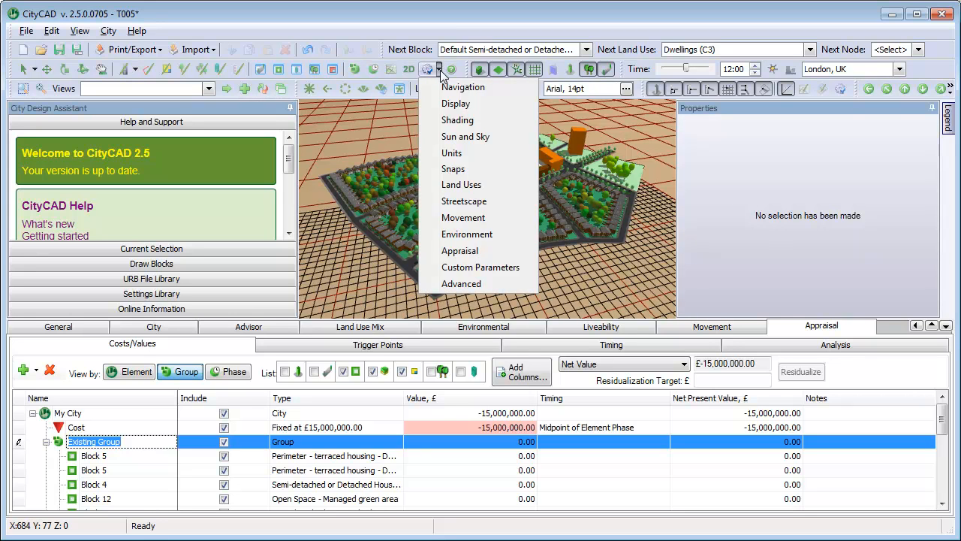
mouse_move(452, 153)
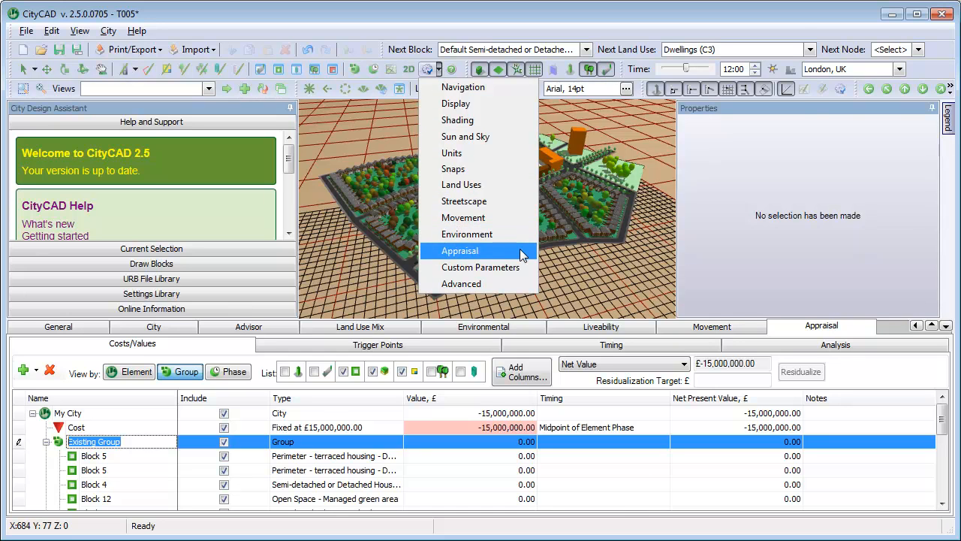
click(459, 250)
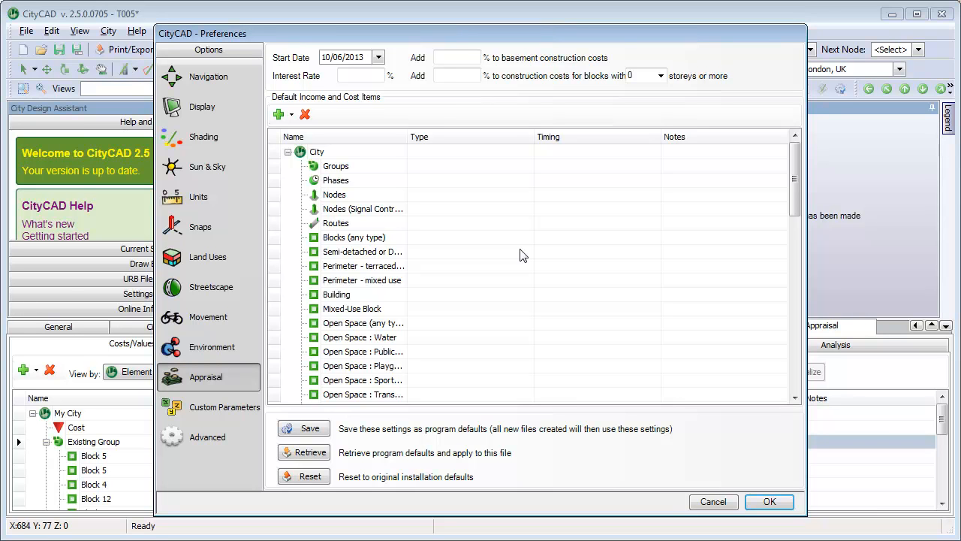
mouse_move(443, 272)
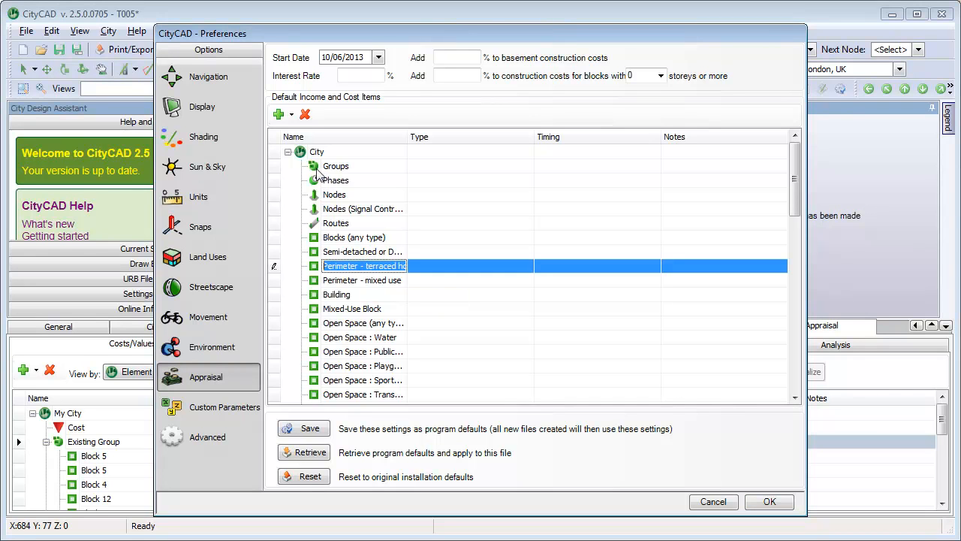
Add a terraced-perimeter default construction cost of £120,000 per residential unit.
click(276, 114)
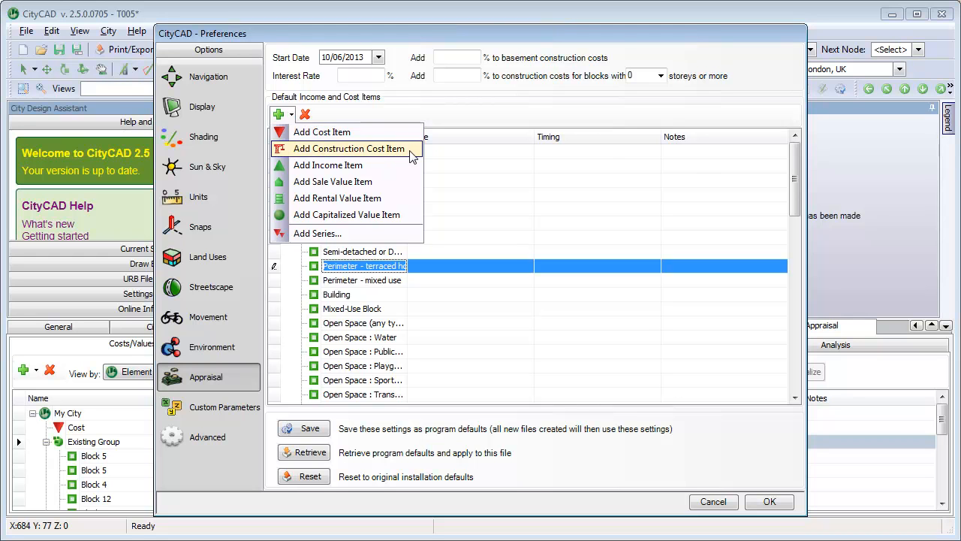
click(349, 148)
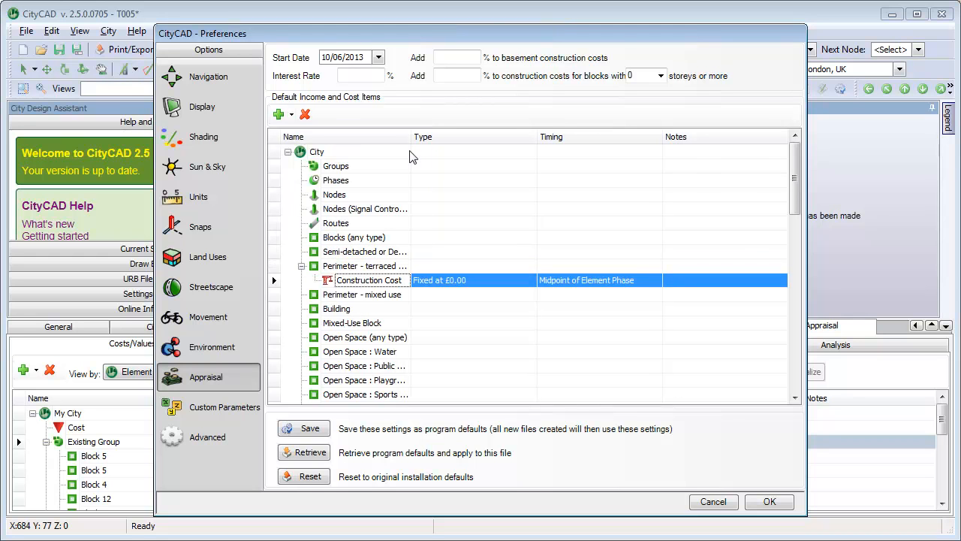
mouse_move(532, 289)
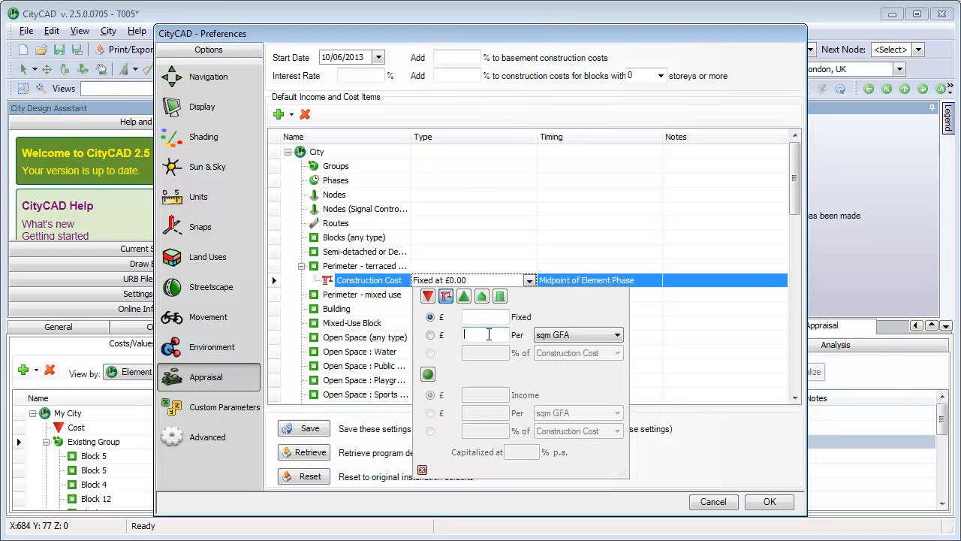
text(1200)
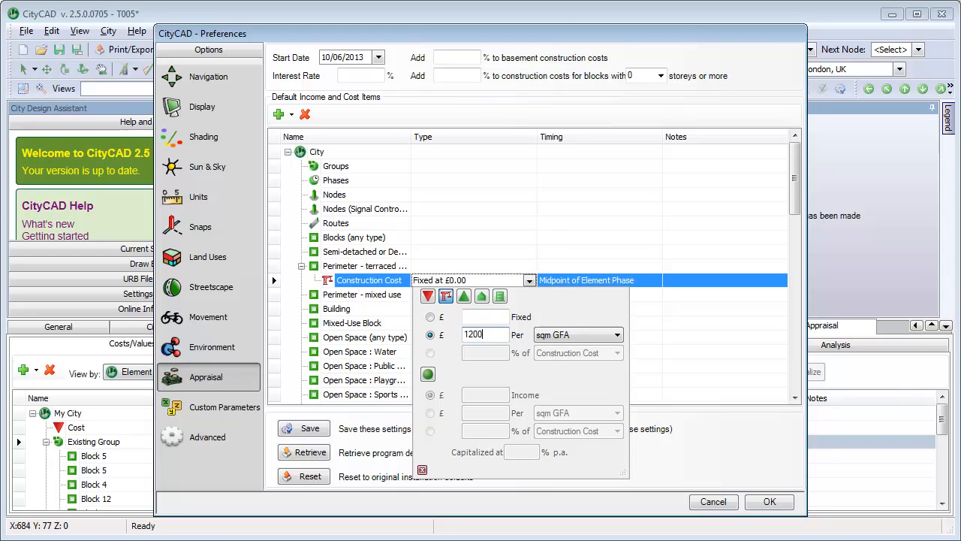
text(120000)
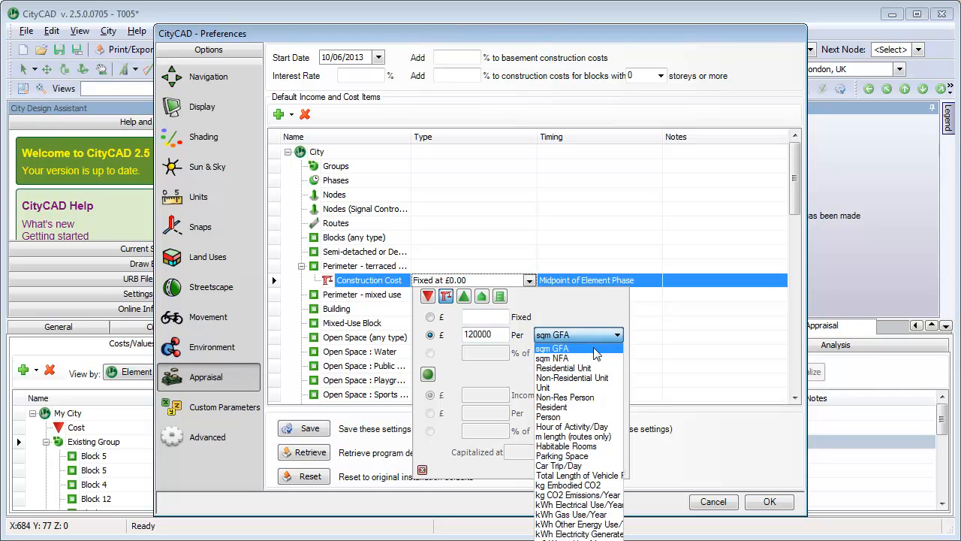
click(563, 366)
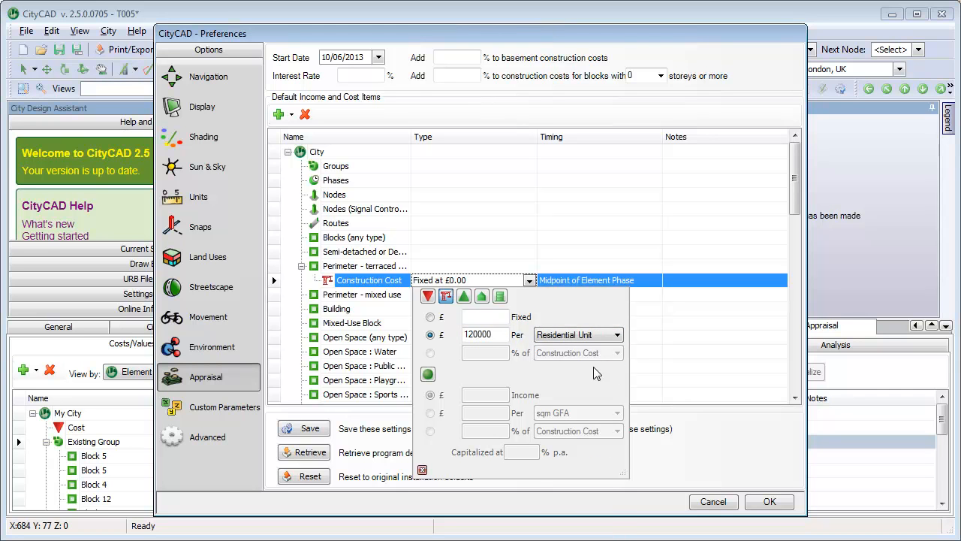
mouse_move(433, 460)
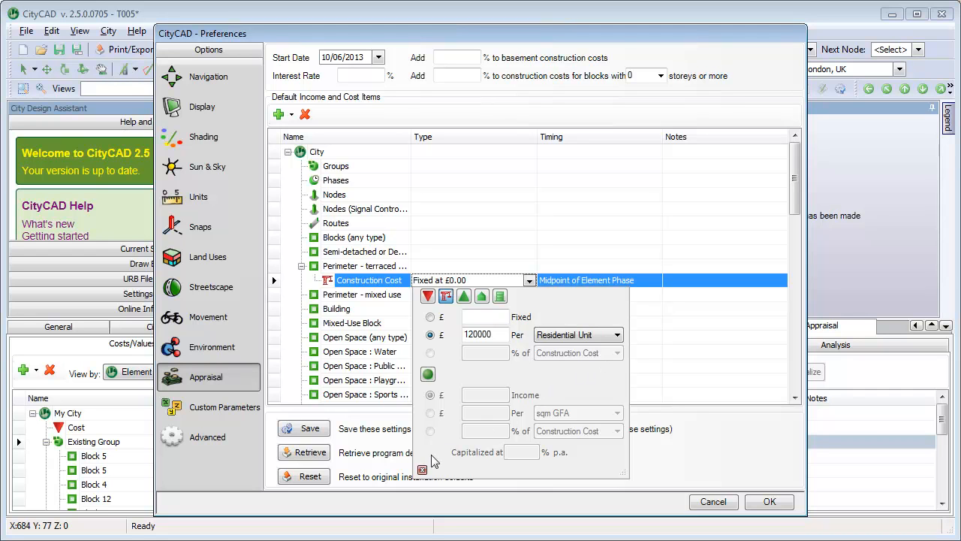
click(422, 468)
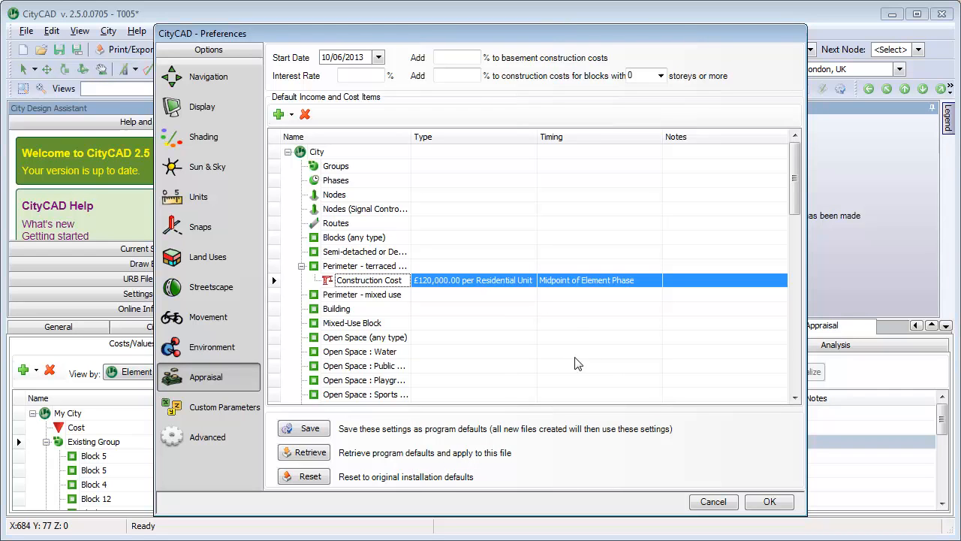
Time that construction cost at the start of the element's phase.
click(655, 281)
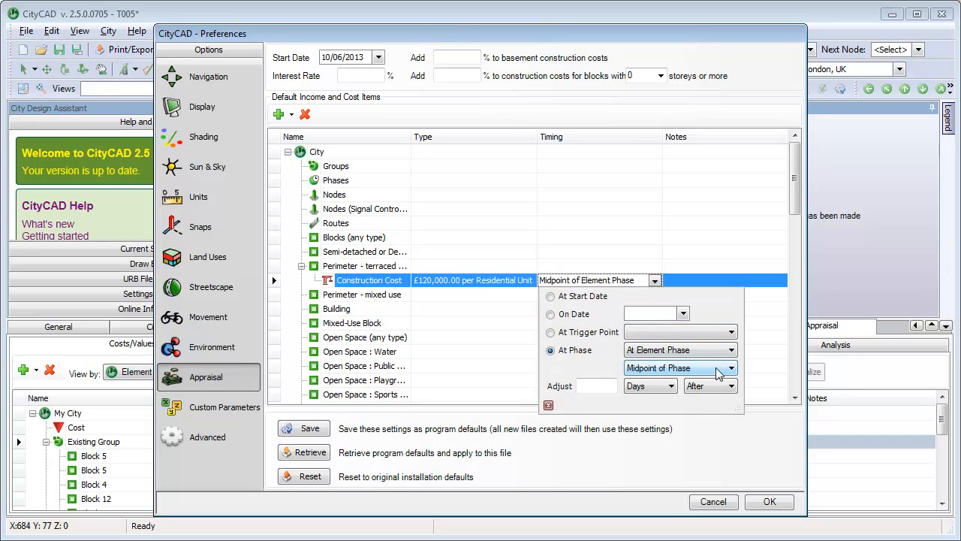
click(727, 366)
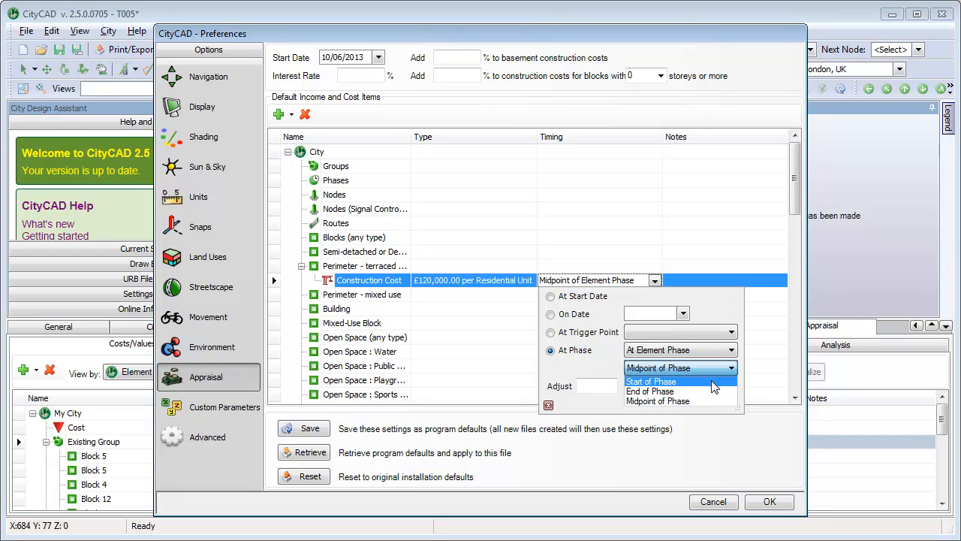
click(651, 381)
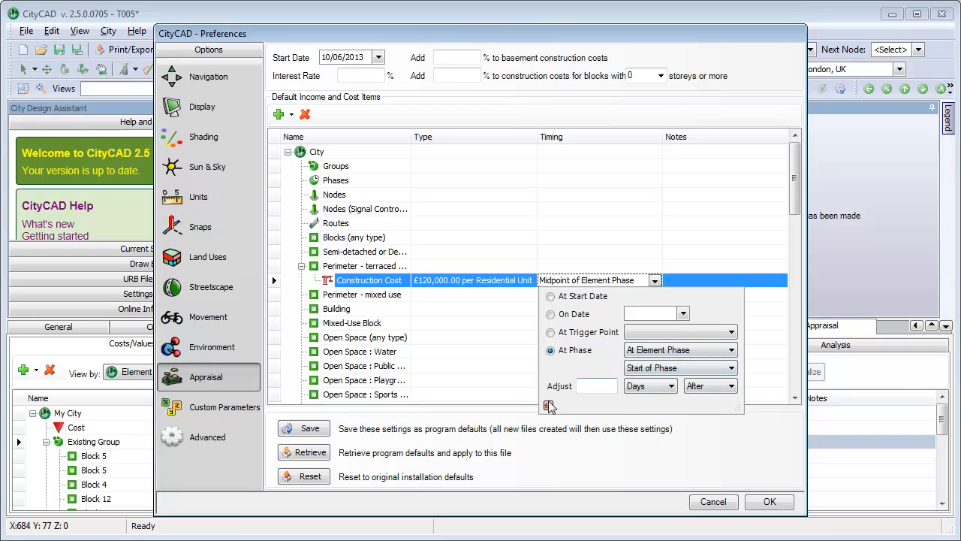
click(549, 405)
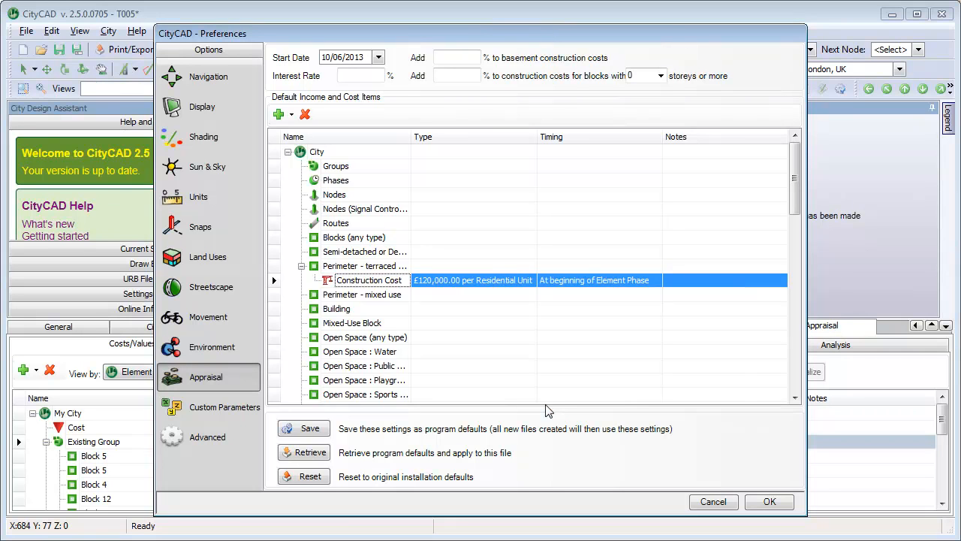
mouse_move(409, 276)
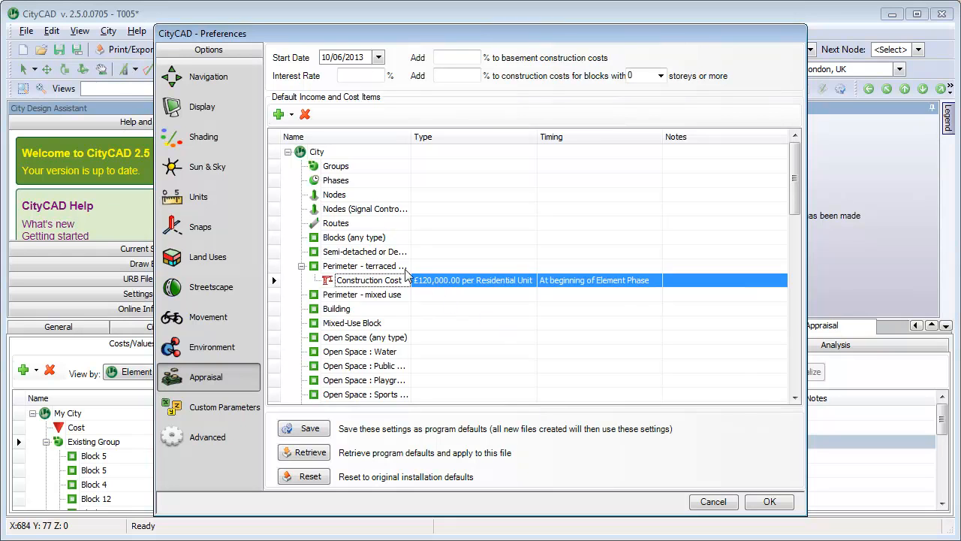
Add a terraced-perimeter default sale value of £250,000 per residential unit.
click(363, 264)
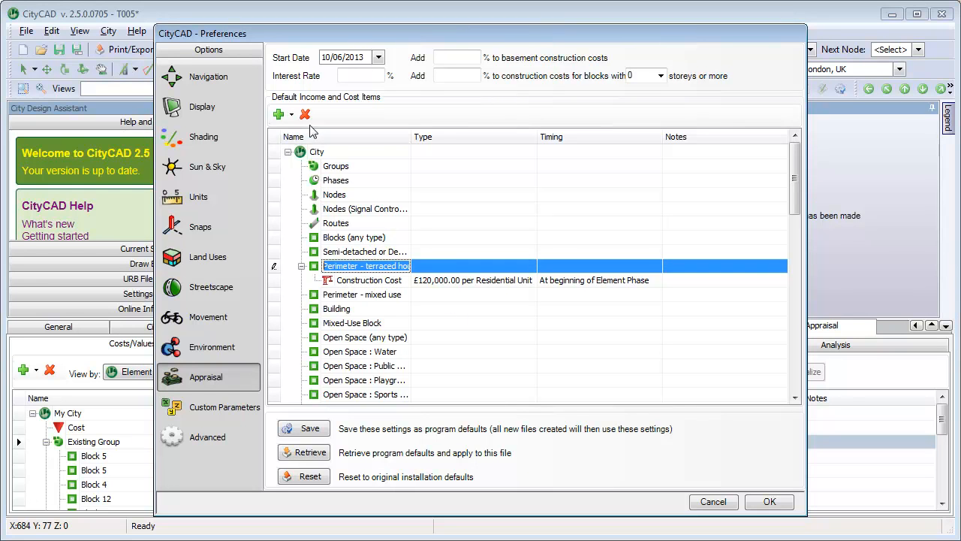
click(276, 114)
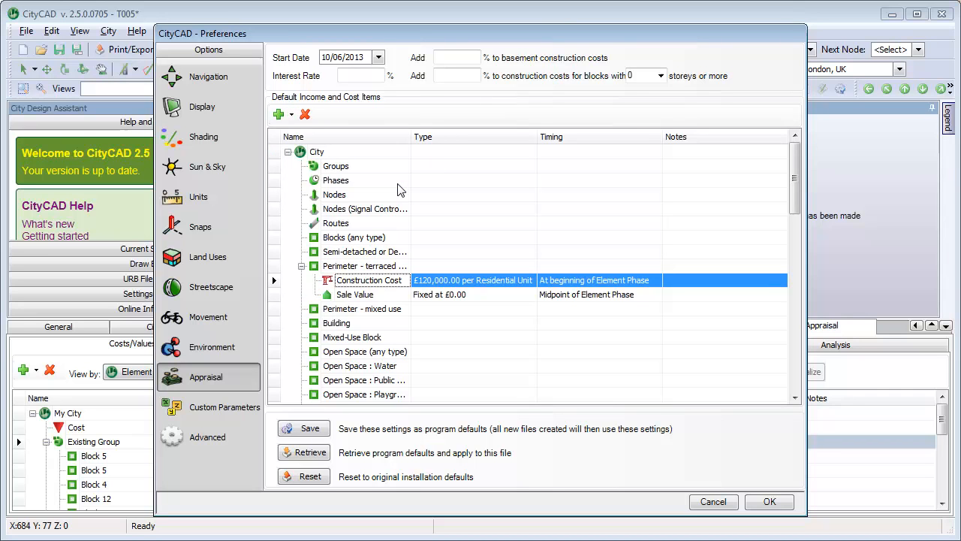
click(354, 293)
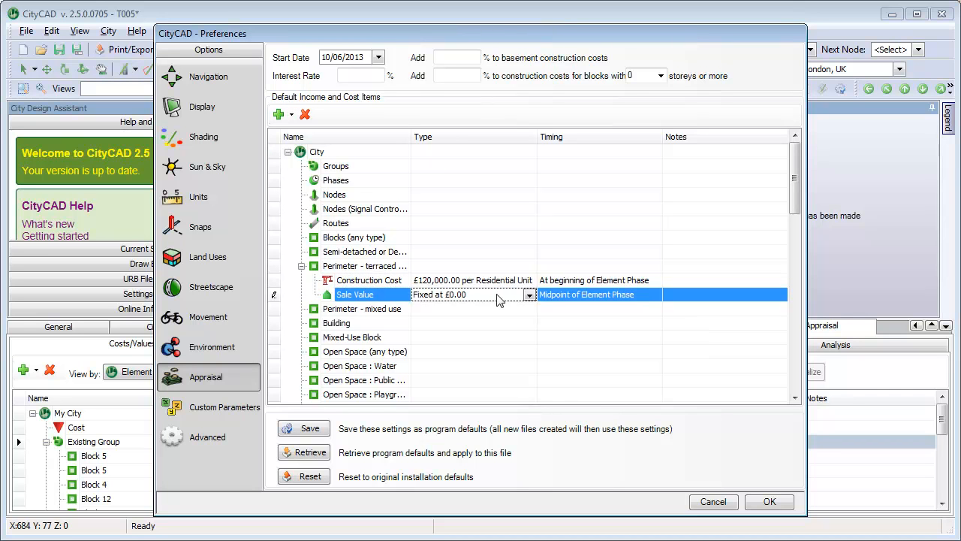
click(529, 295)
text(250000)
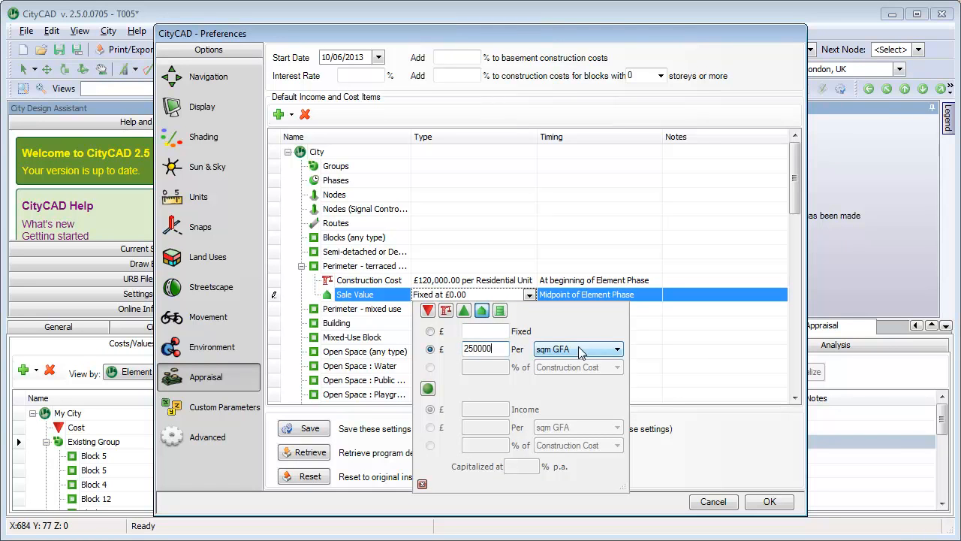
click(616, 349)
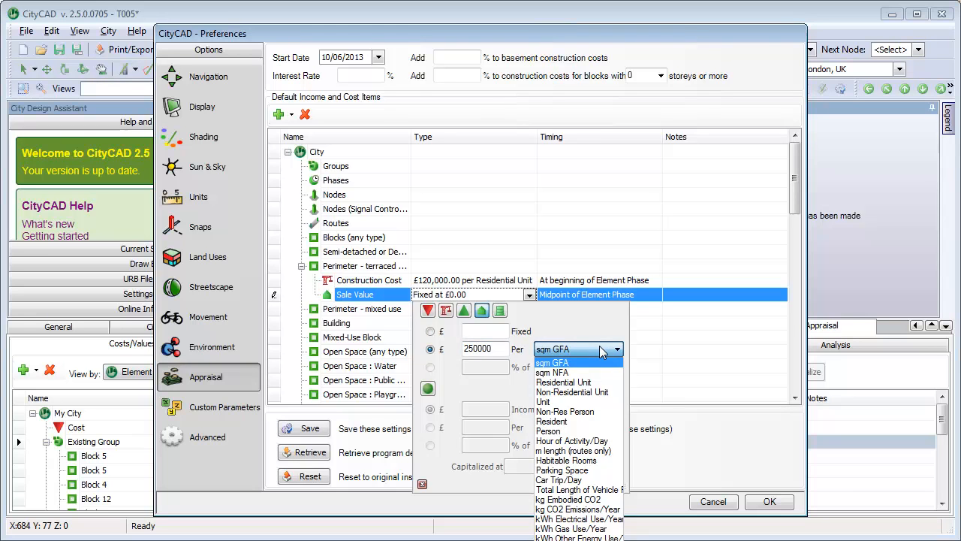
click(565, 383)
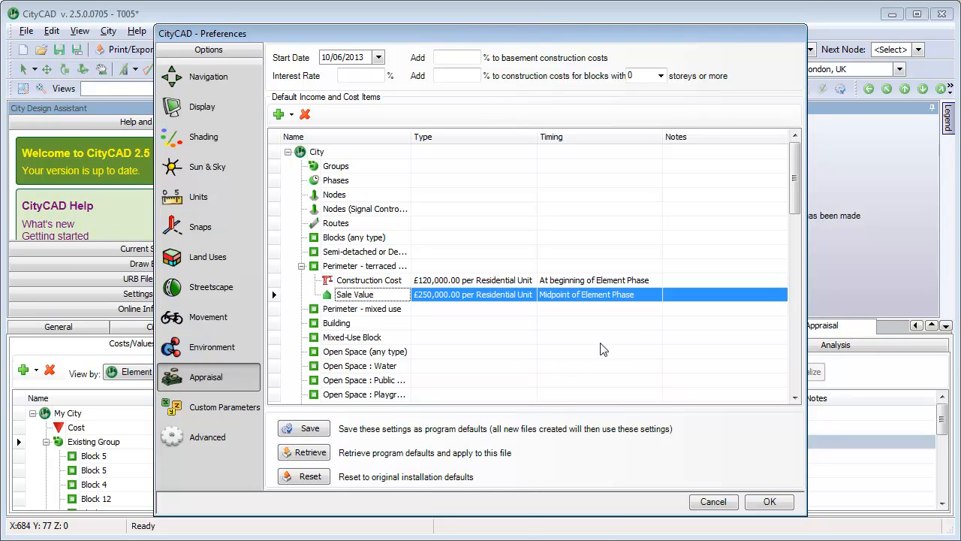
Time that sale value at the end of the element's phase.
click(654, 294)
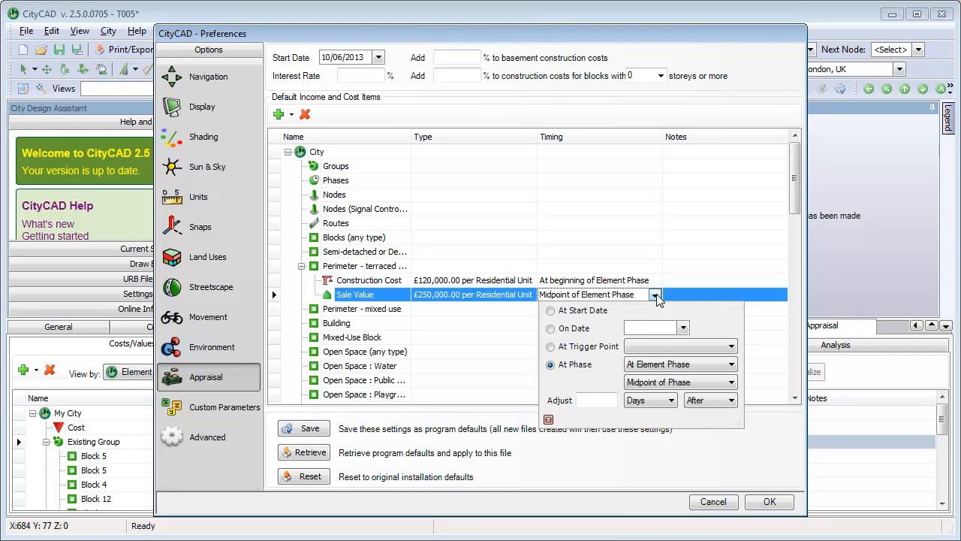
click(729, 383)
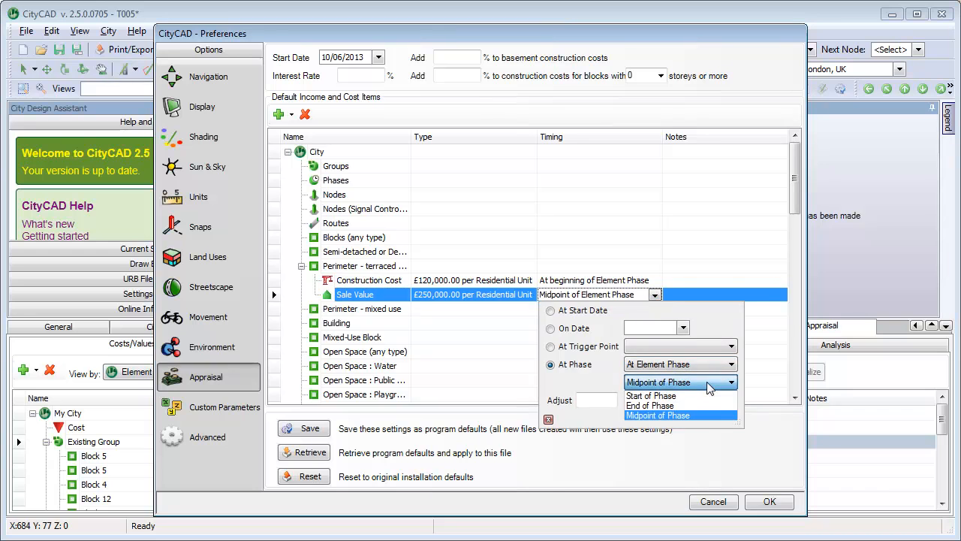
click(650, 405)
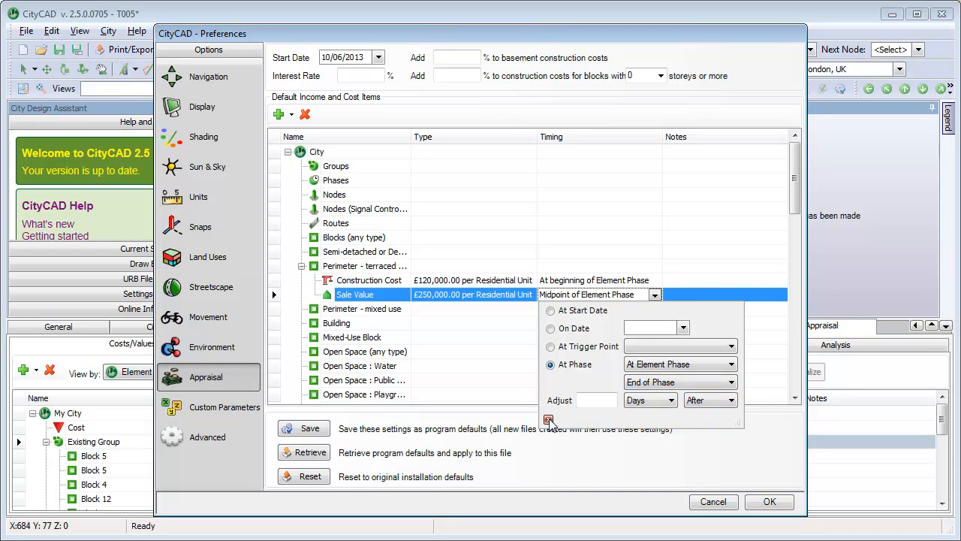
click(550, 419)
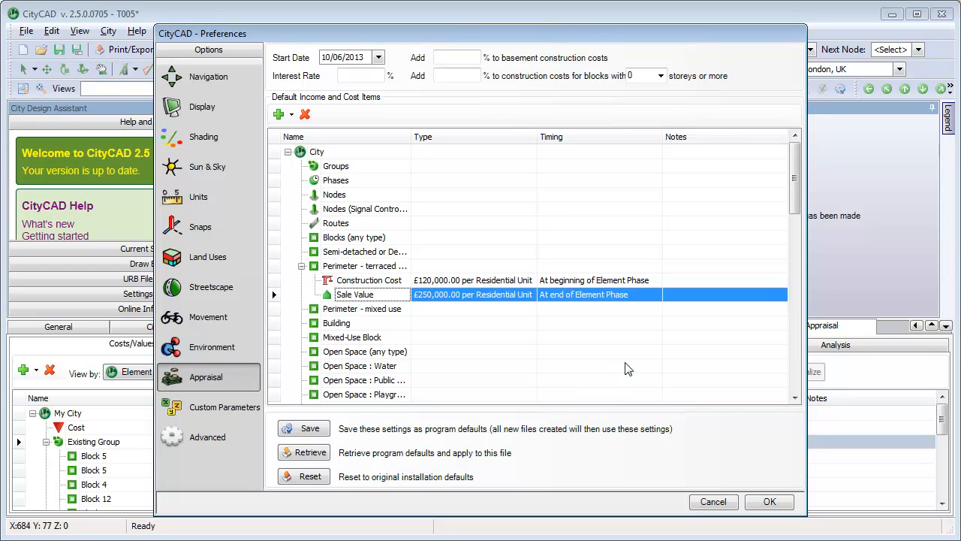
mouse_move(739, 472)
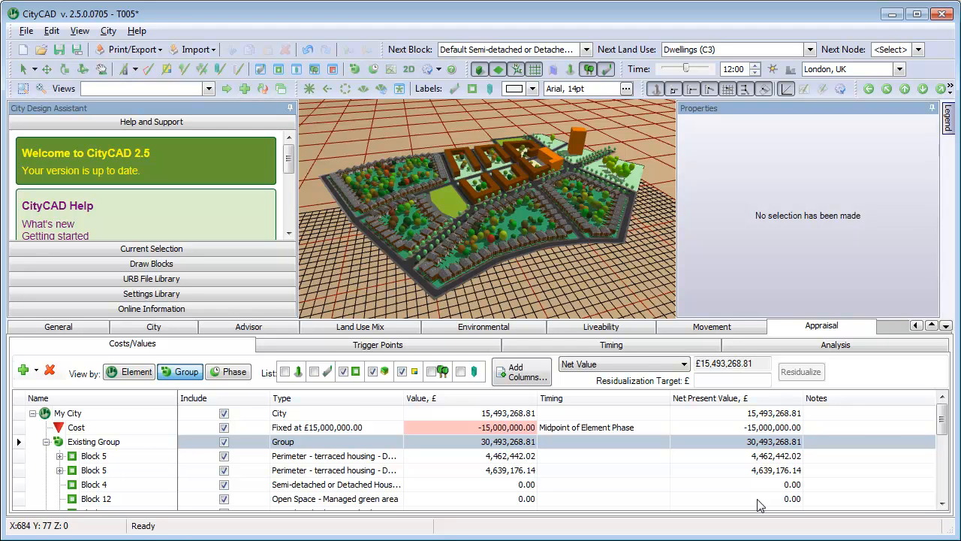
mouse_move(488, 194)
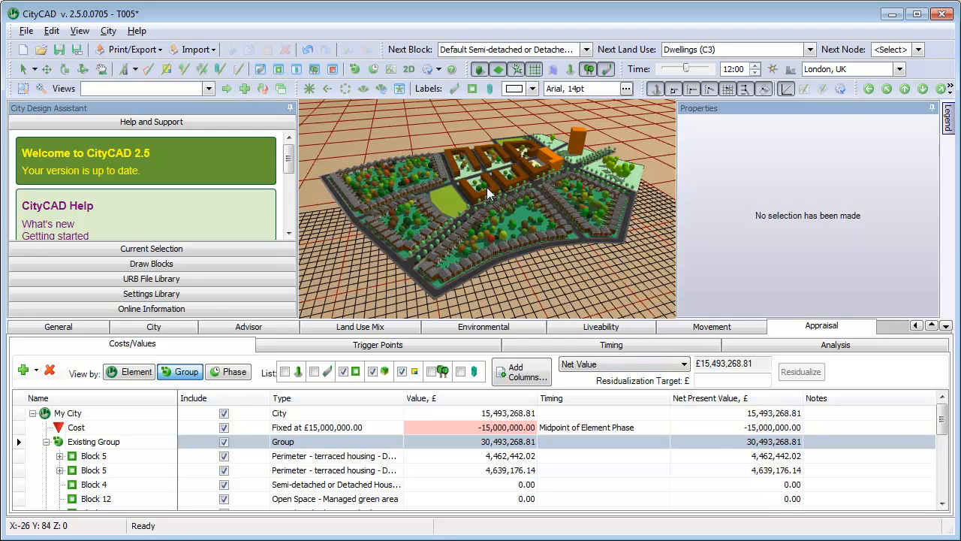
Check a terraced block's new cost and sale figures and the city totals, then show the empty trigger points list.
right_click(465, 181)
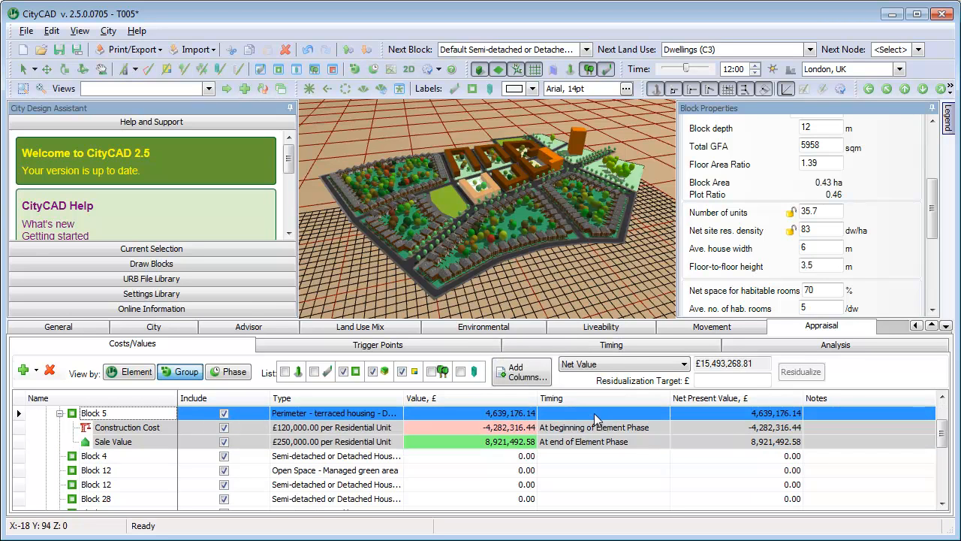
mouse_move(462, 436)
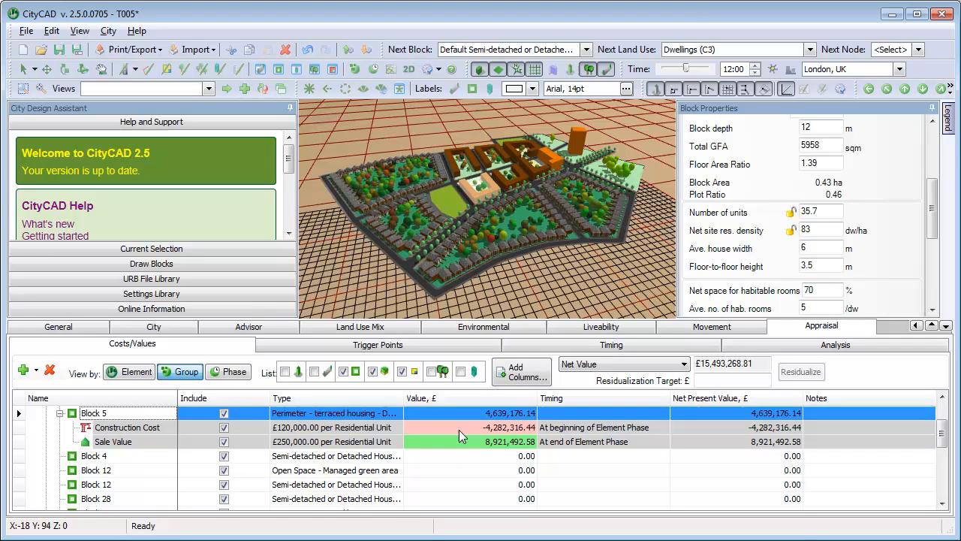
mouse_move(459, 451)
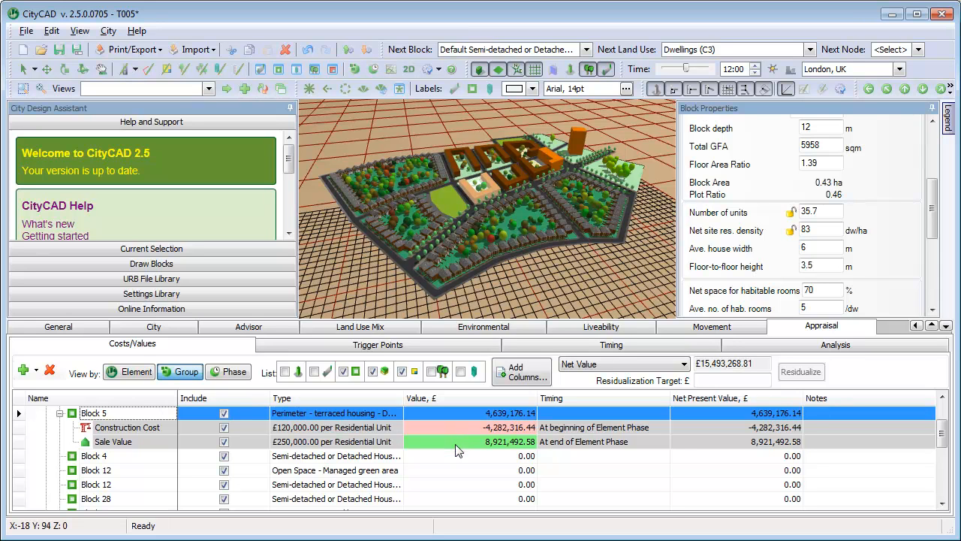
mouse_move(479, 458)
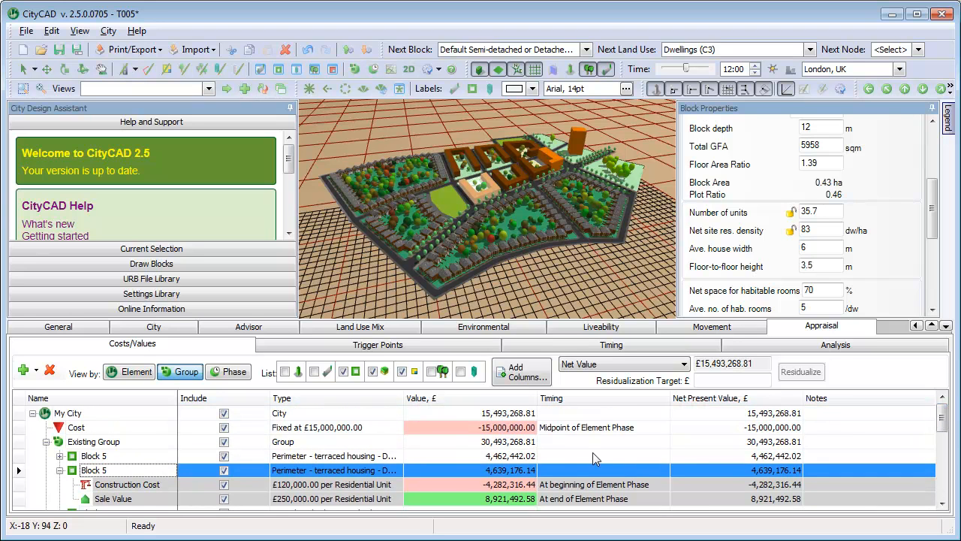
click(68, 413)
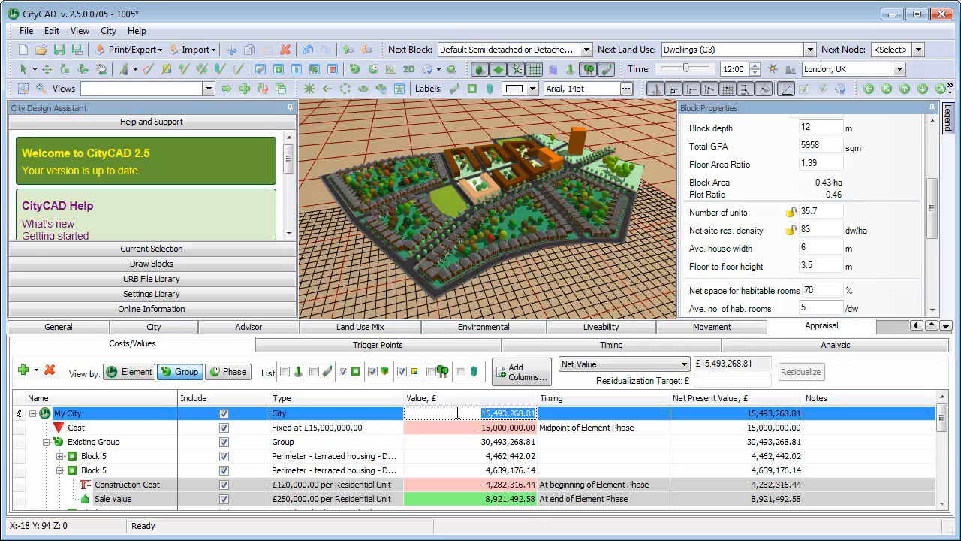
click(379, 344)
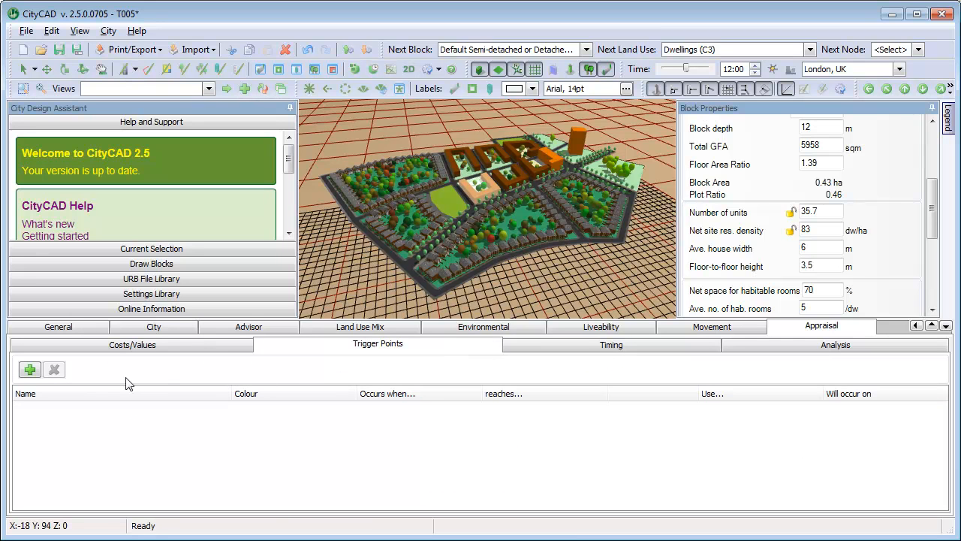
Add trigger point 'New road junction needed' occurring when residential units reach 200.
click(29, 370)
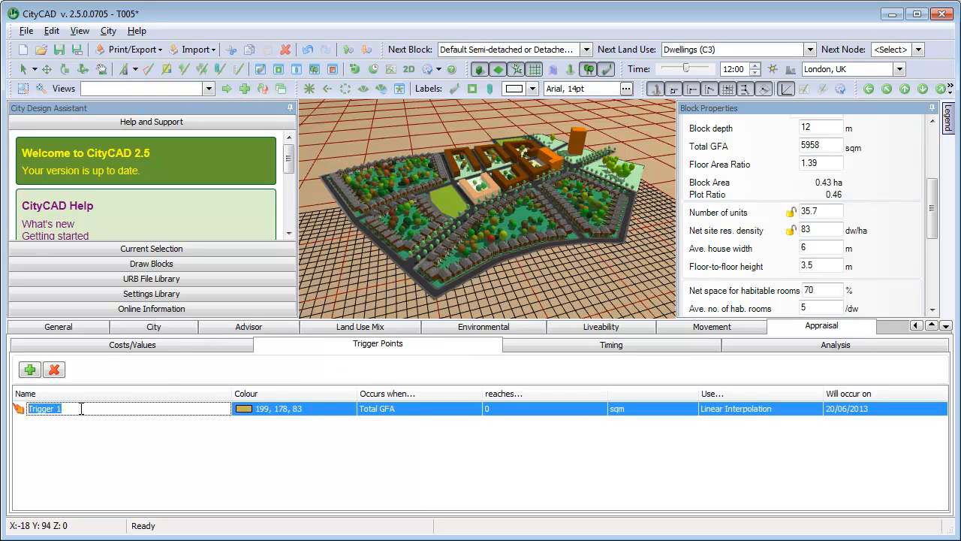
text(New road j)
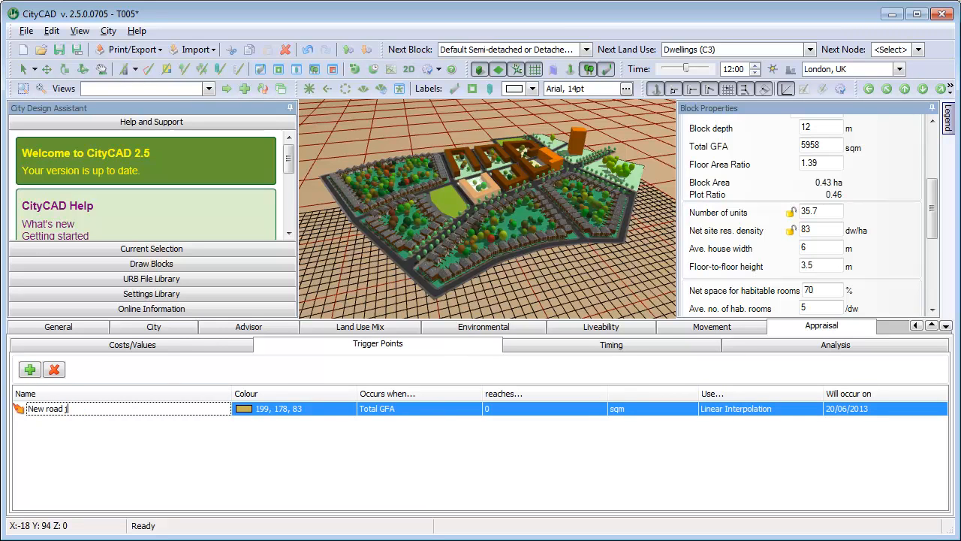
text(unction needed)
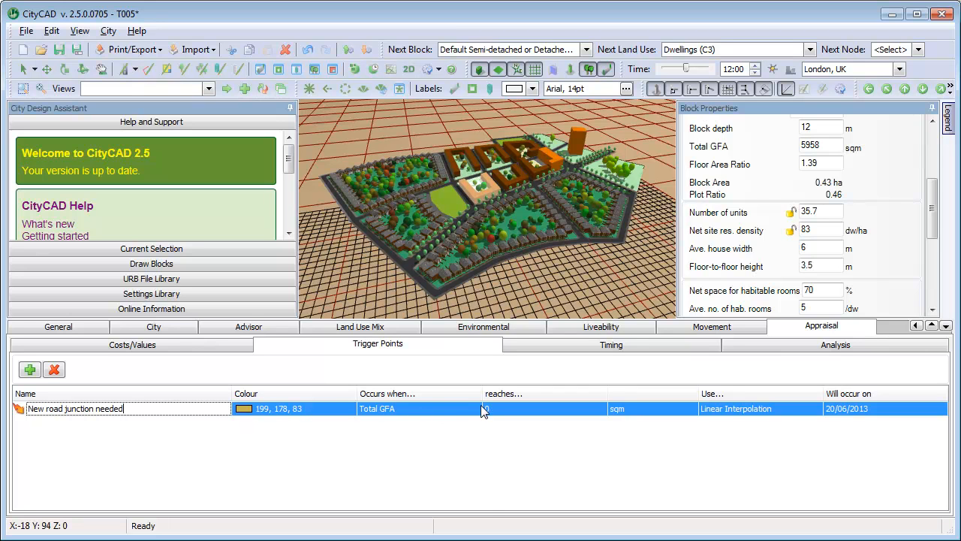
click(474, 408)
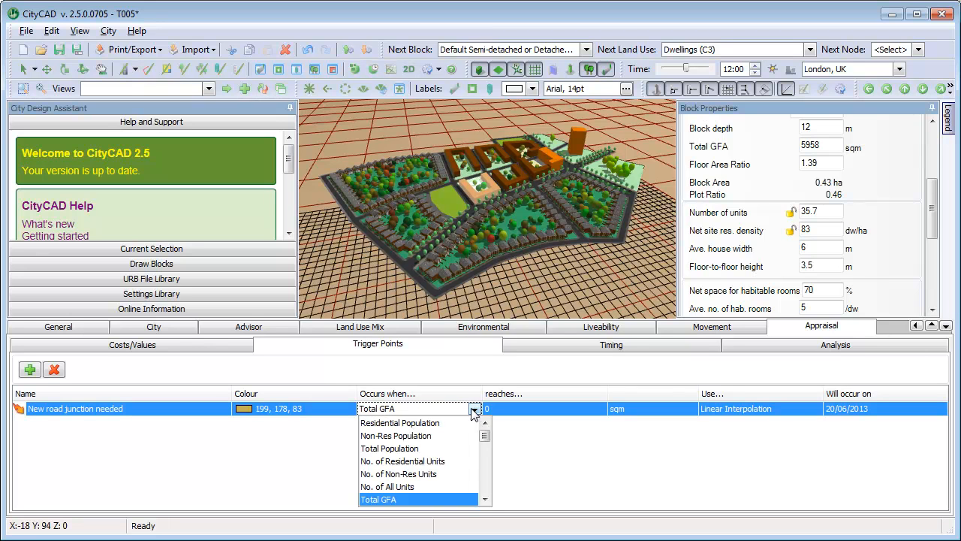
click(403, 460)
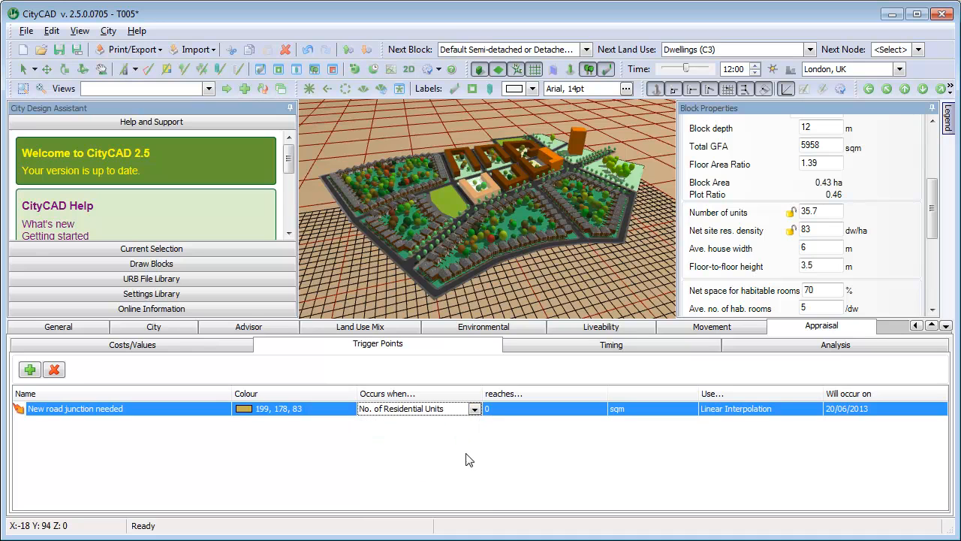
click(544, 408)
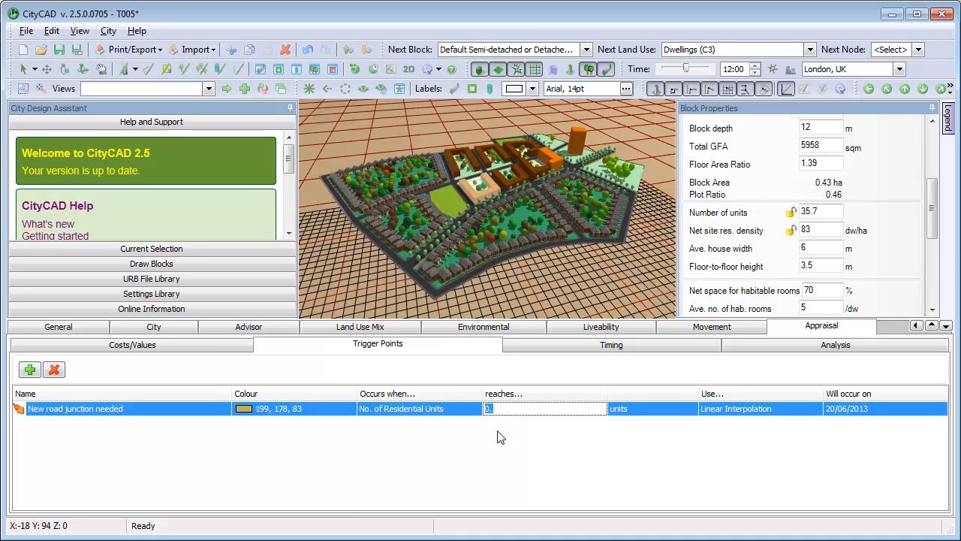
text(200)
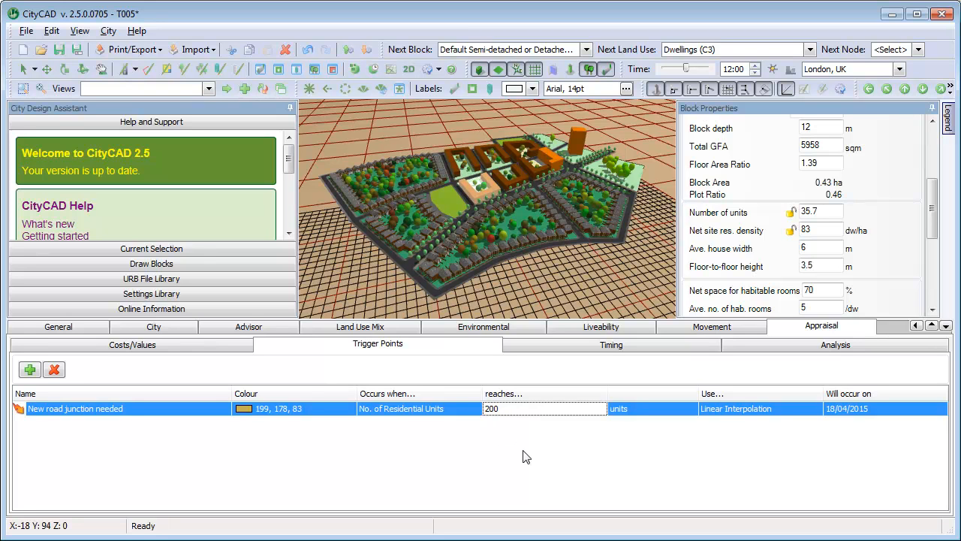
mouse_move(841, 427)
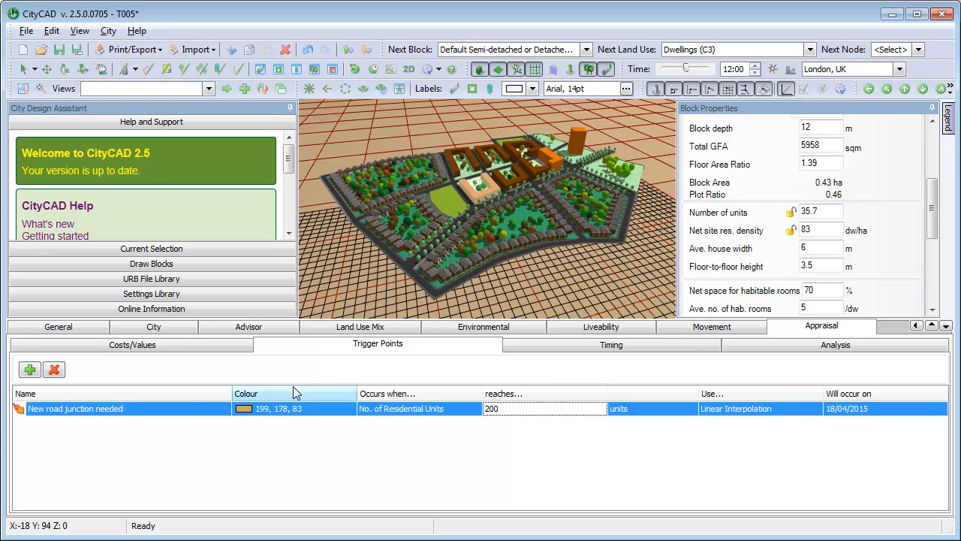
click(132, 344)
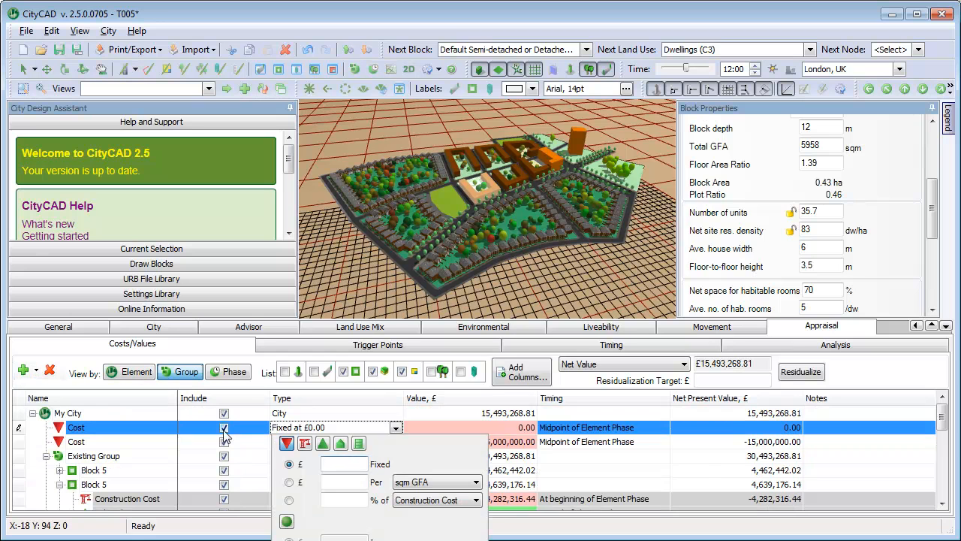
Set the city cost to a fixed £1,200,000 timed at the New road junction needed trigger, then view the timing chart.
text(1200)
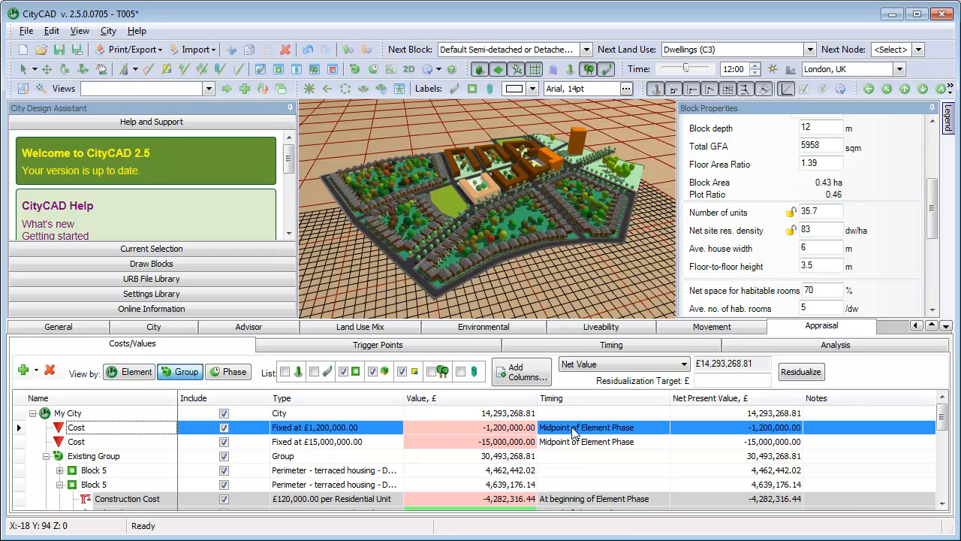
mouse_move(666, 434)
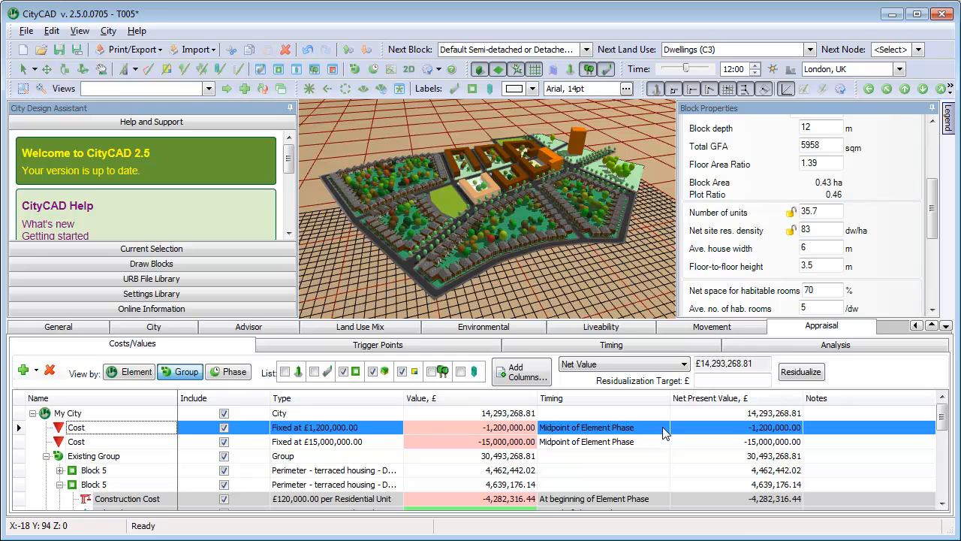
click(662, 426)
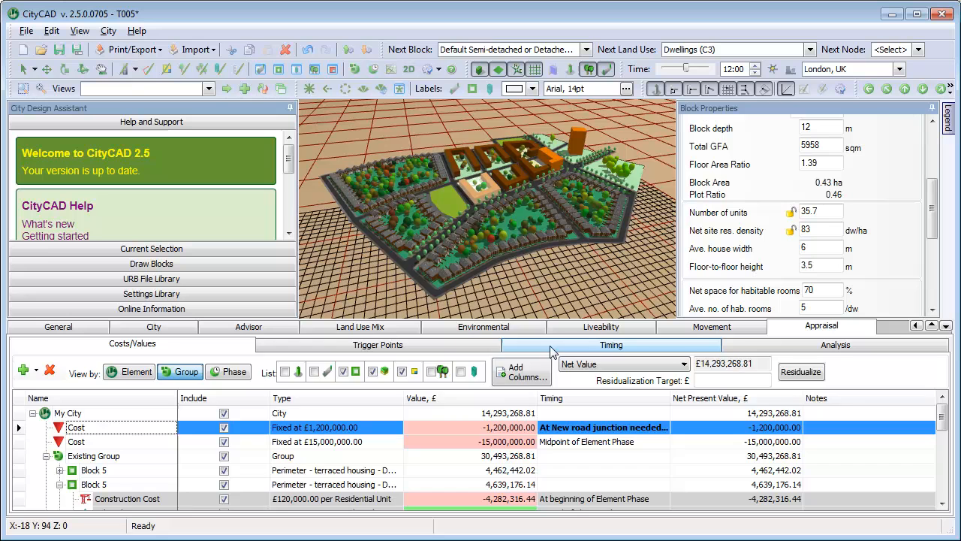
click(611, 344)
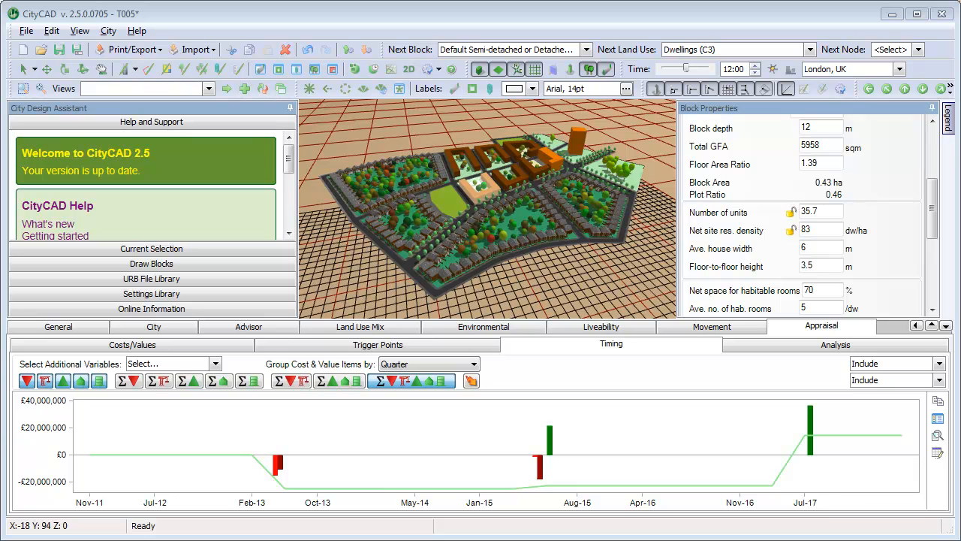
mouse_move(437, 530)
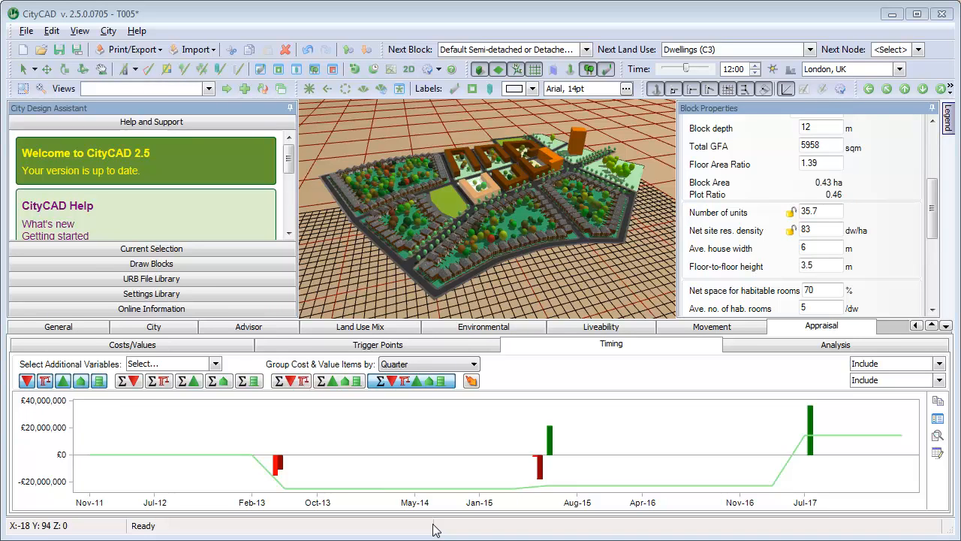
mouse_move(439, 387)
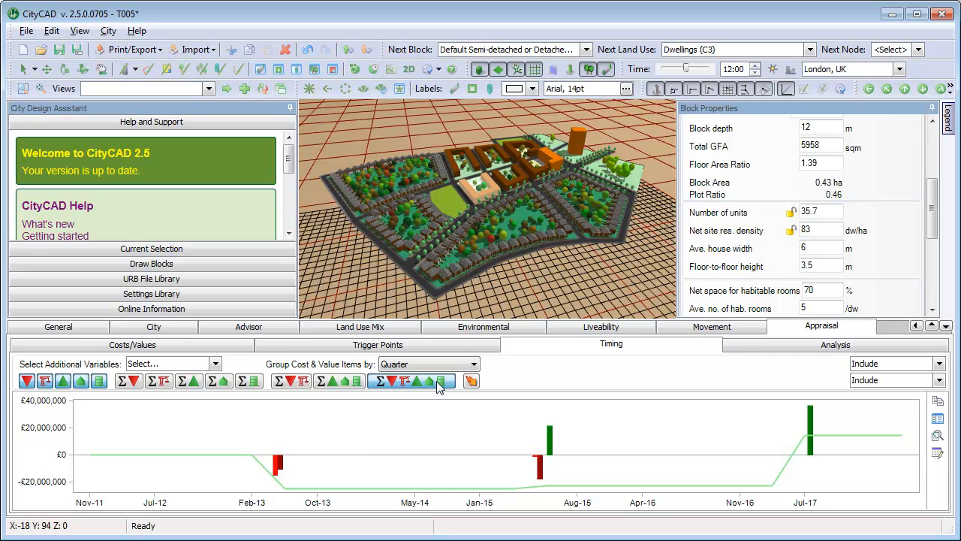
mouse_move(291, 469)
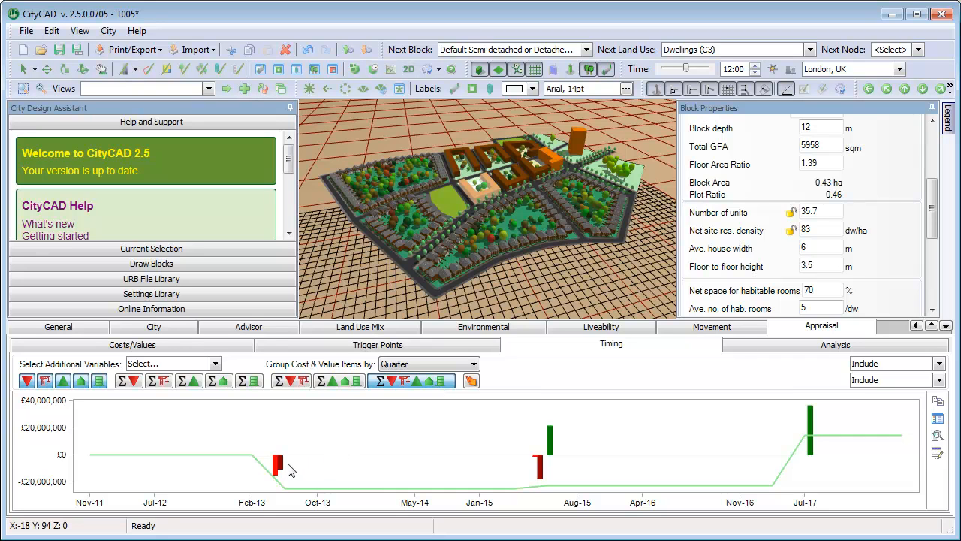
mouse_move(564, 413)
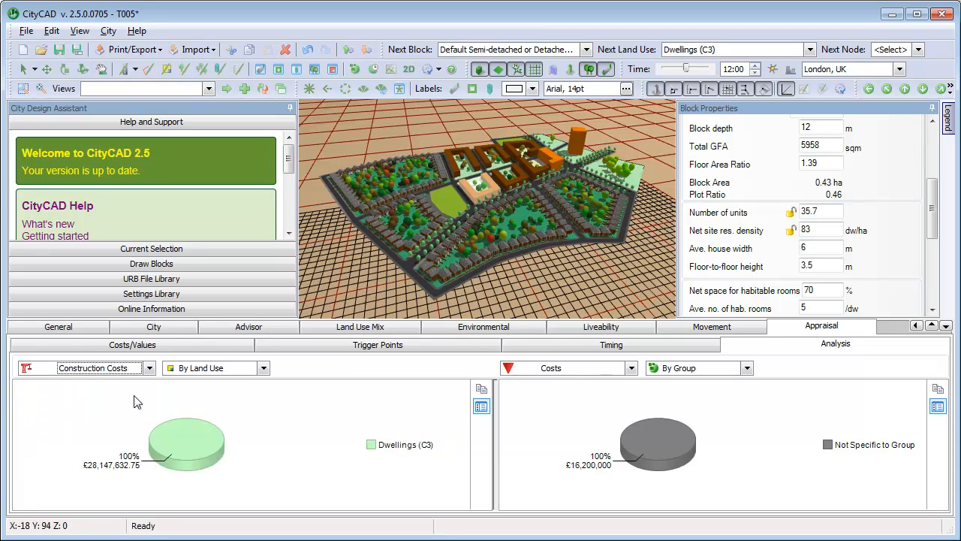
mouse_move(253, 393)
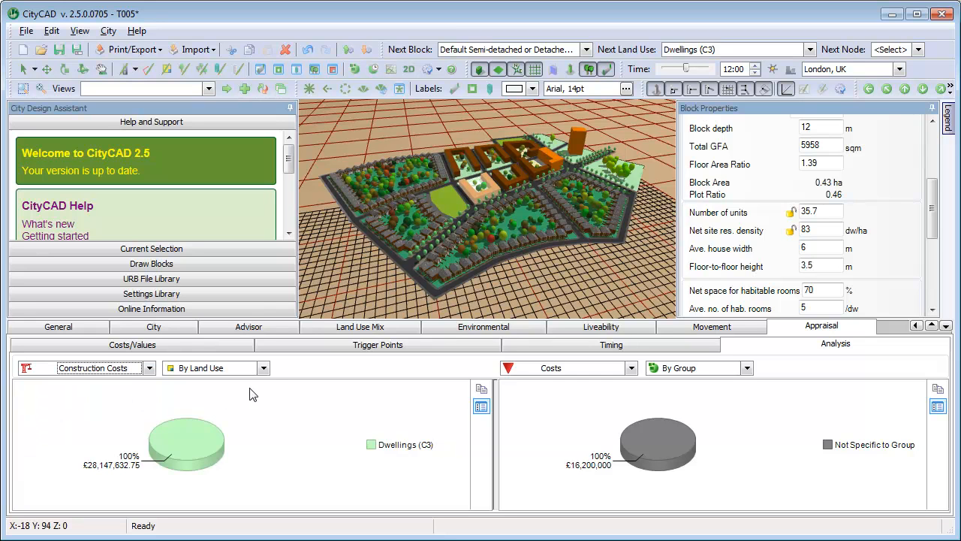
Break the construction costs pie down by phase.
click(263, 367)
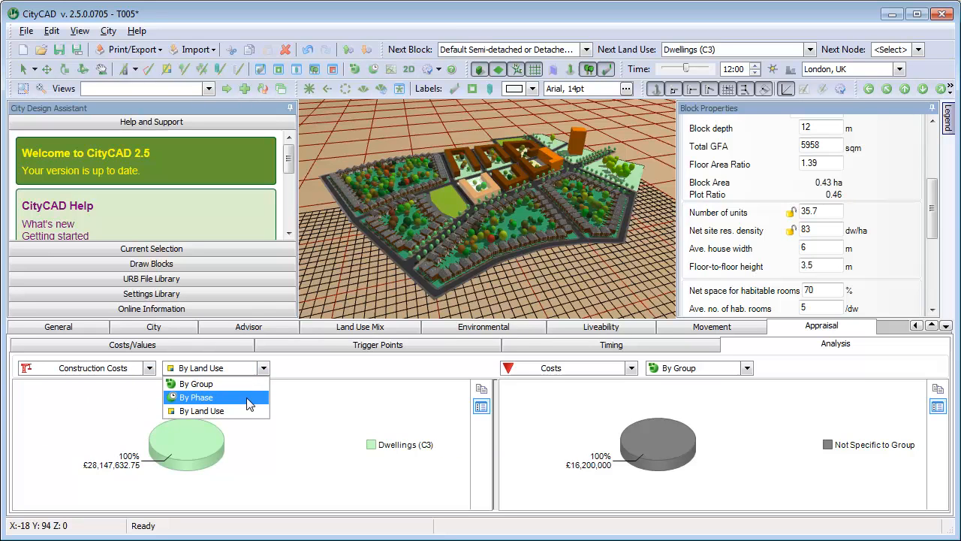
click(197, 397)
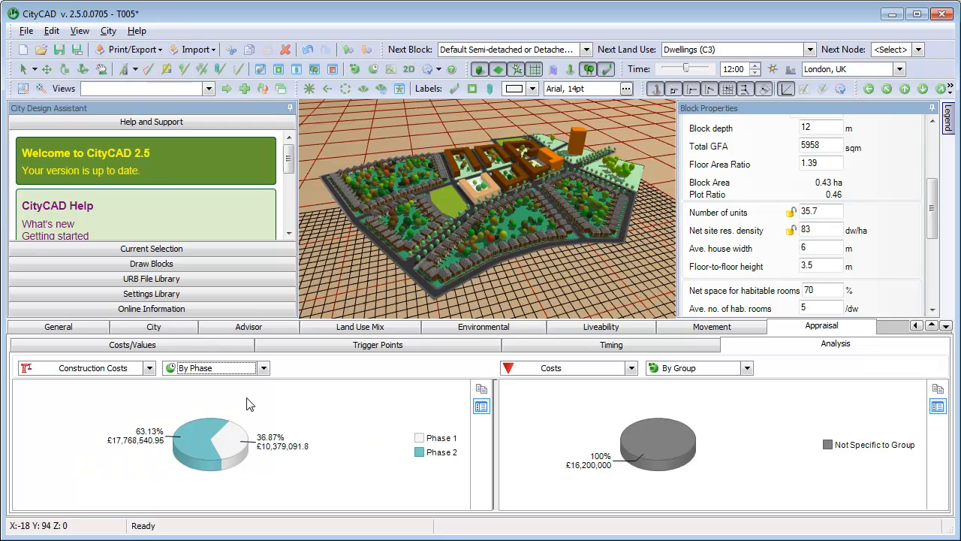
Shade the model by phase and move Block 27 into Phase 1, shifting the split to 44.28%/55.72%.
click(132, 48)
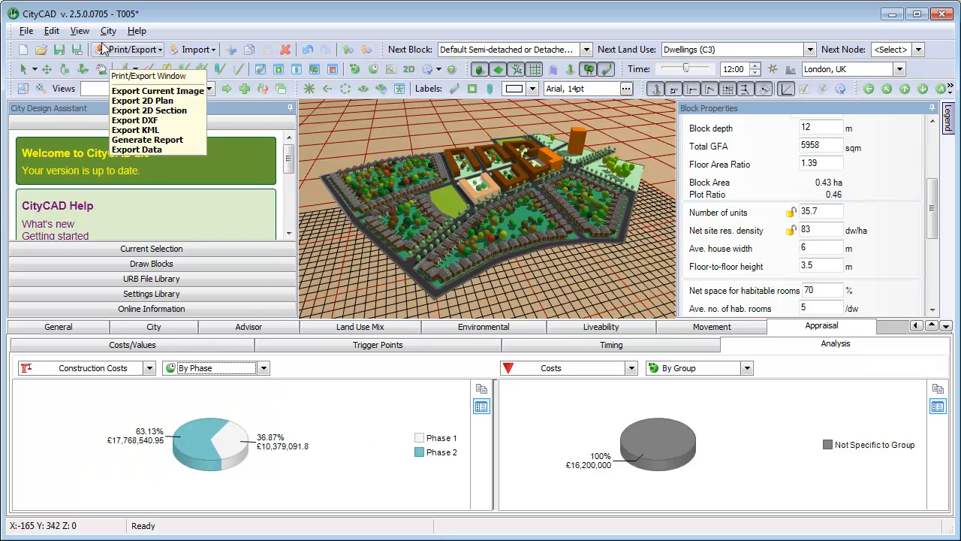
click(79, 30)
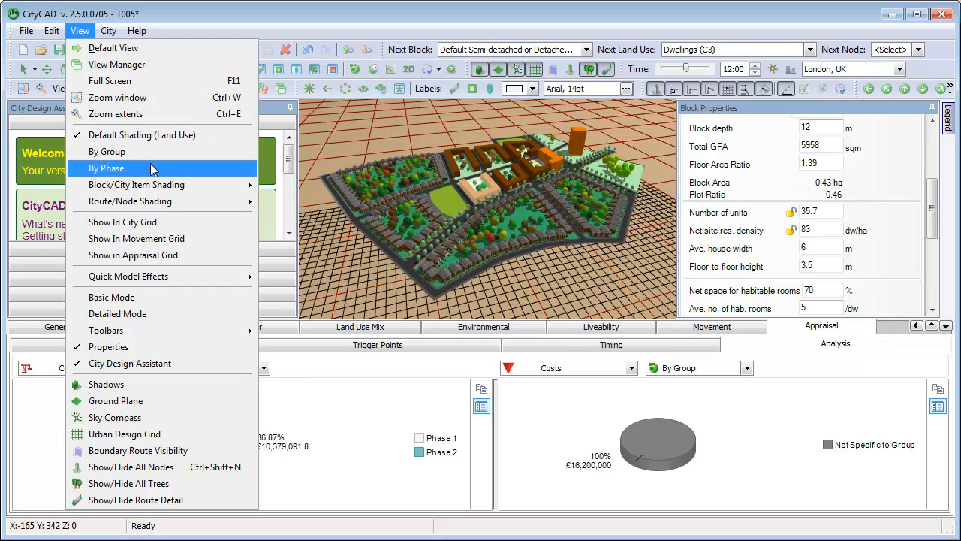
click(107, 168)
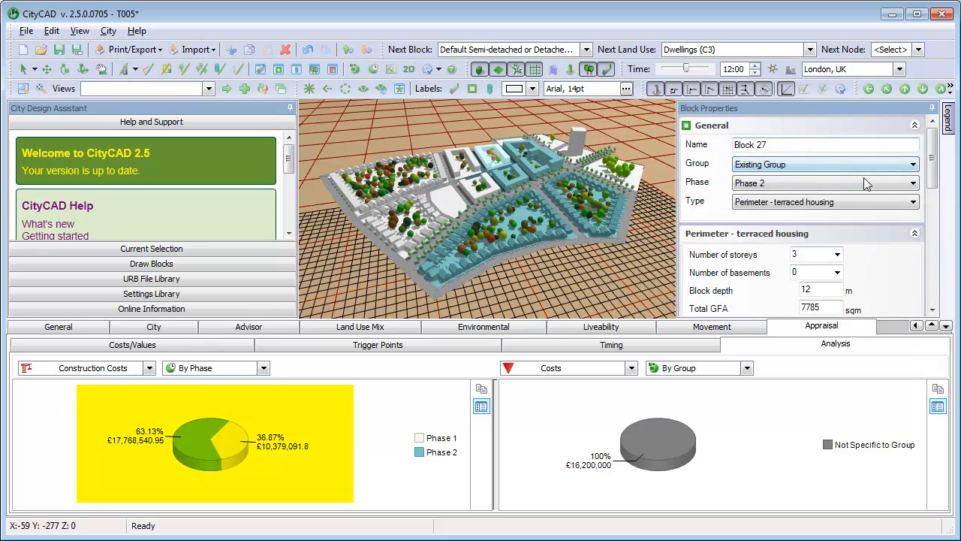
click(823, 183)
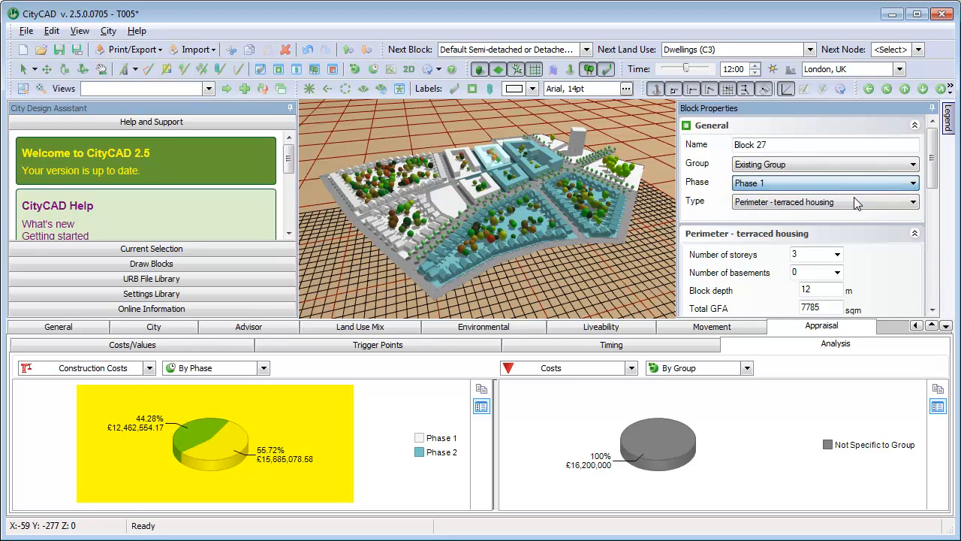